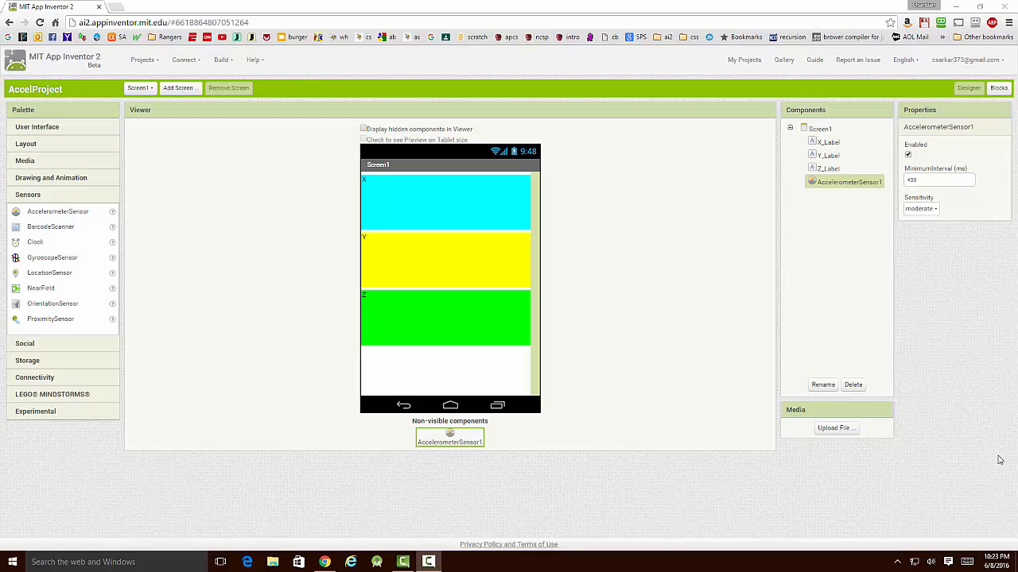
{"action": "mouse_move", "coordinate": [677, 292]}
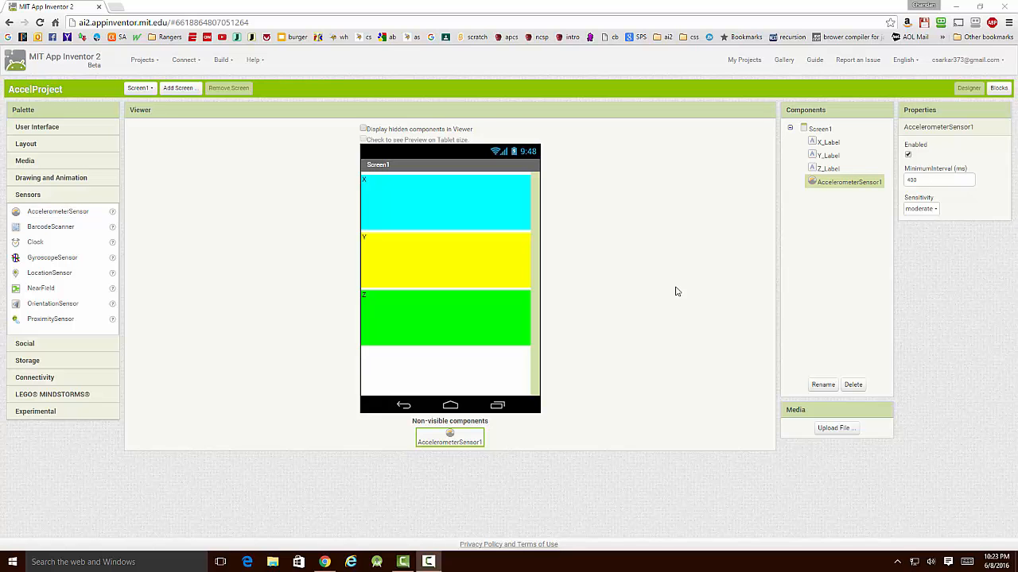
{"action": "mouse_move", "coordinate": [489, 320]}
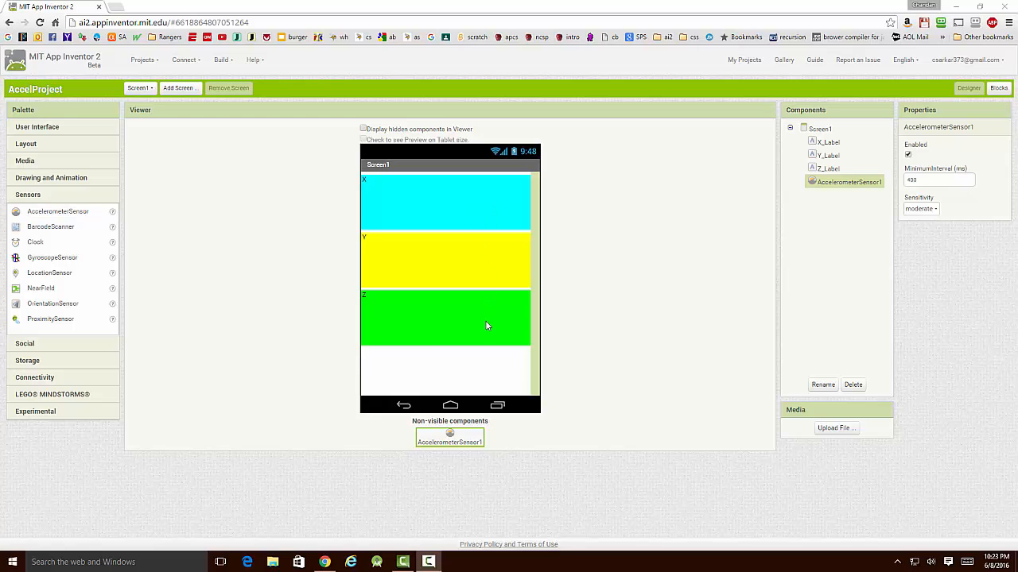
{"action": "mouse_move", "coordinate": [421, 268]}
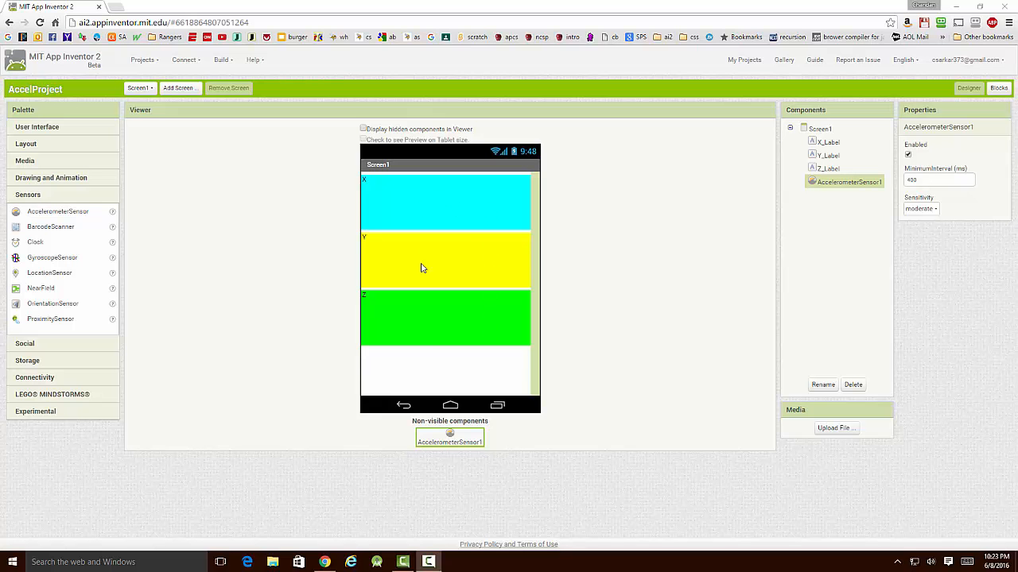
{"action": "mouse_move", "coordinate": [467, 322]}
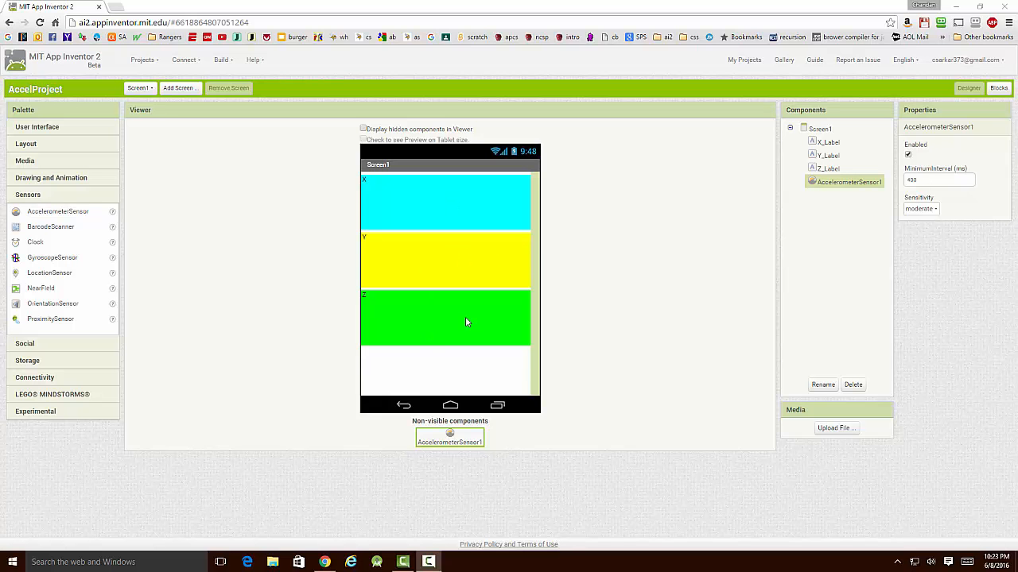
{"action": "mouse_move", "coordinate": [467, 322]}
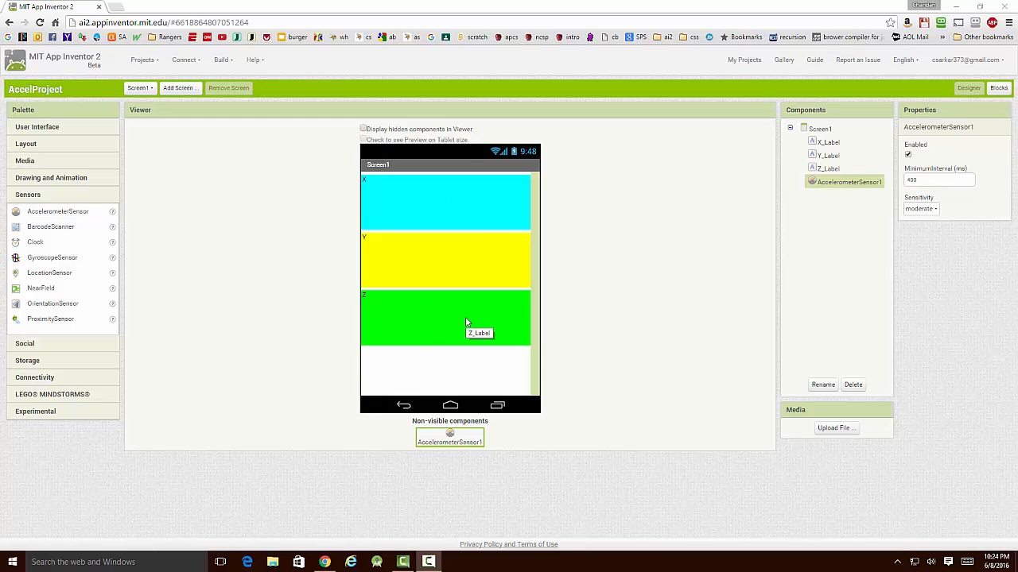
{"action": "mouse_move", "coordinate": [456, 420]}
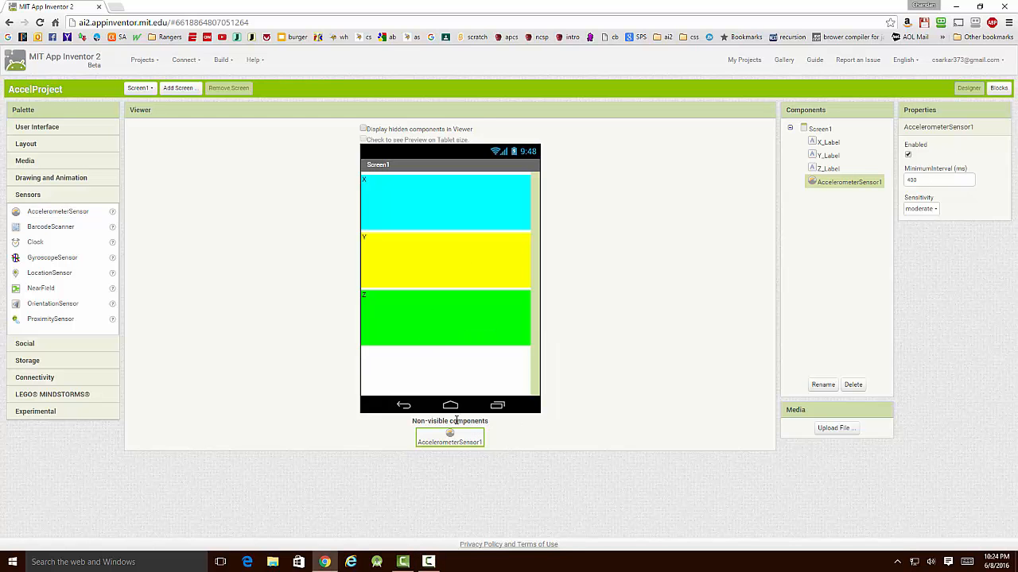
{"action": "mouse_move", "coordinate": [449, 442]}
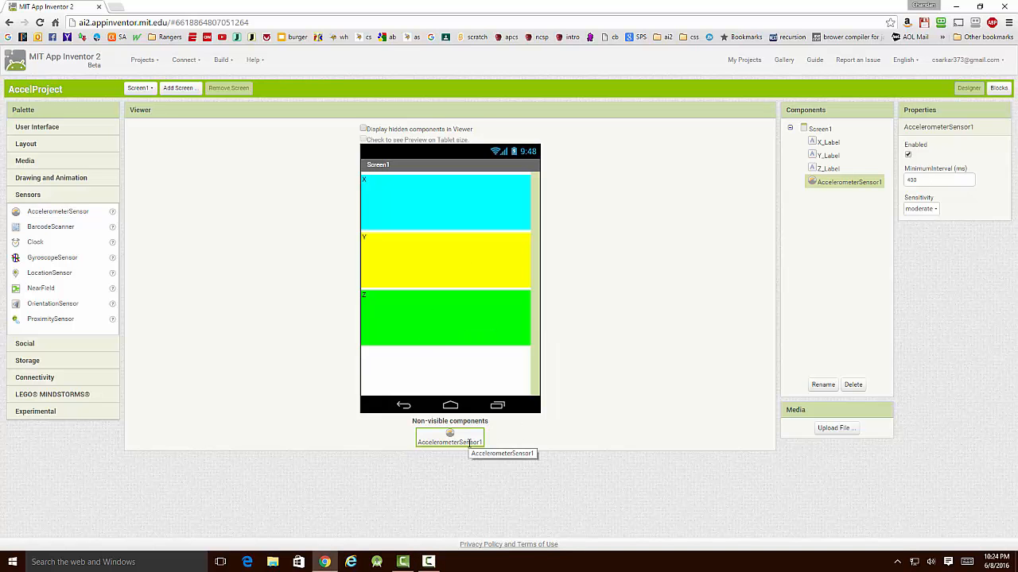
{"action": "mouse_move", "coordinate": [75, 337]}
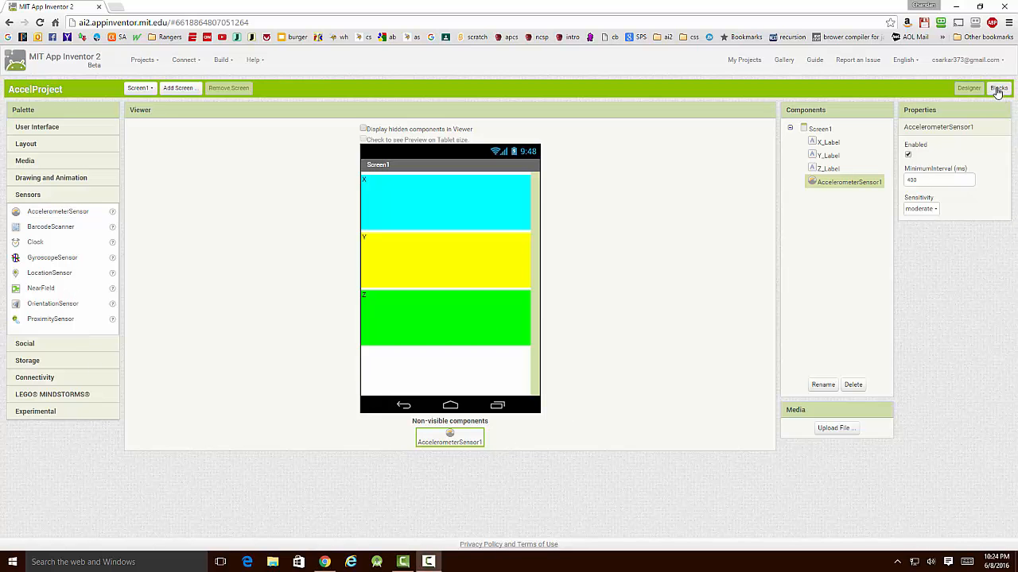
Step: Switch to the Blocks editor to view the AccelerationChanged handler setting the X, Y, Z labels
{"action": "left_click", "coordinate": [999, 87]}
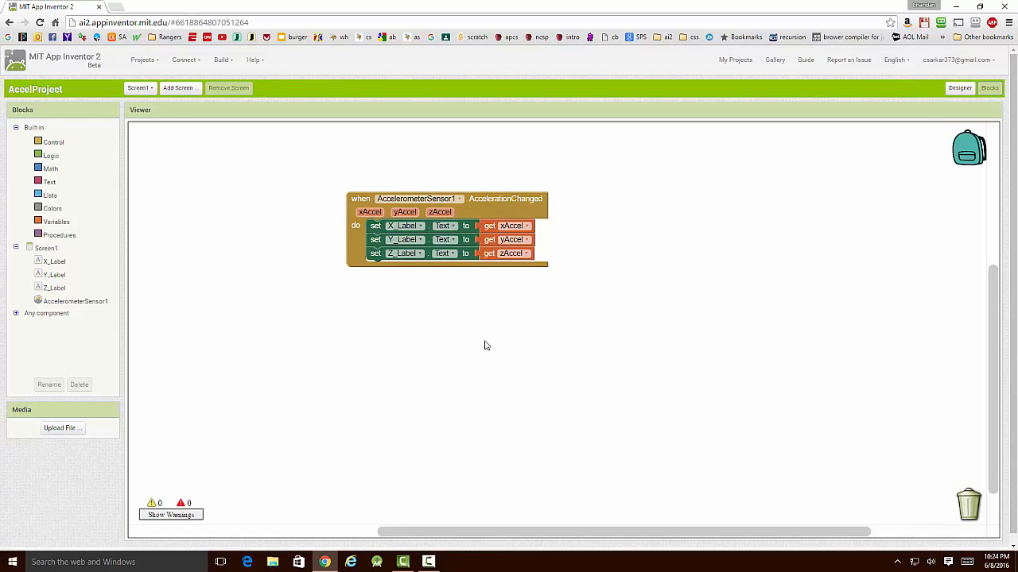
{"action": "mouse_move", "coordinate": [679, 323]}
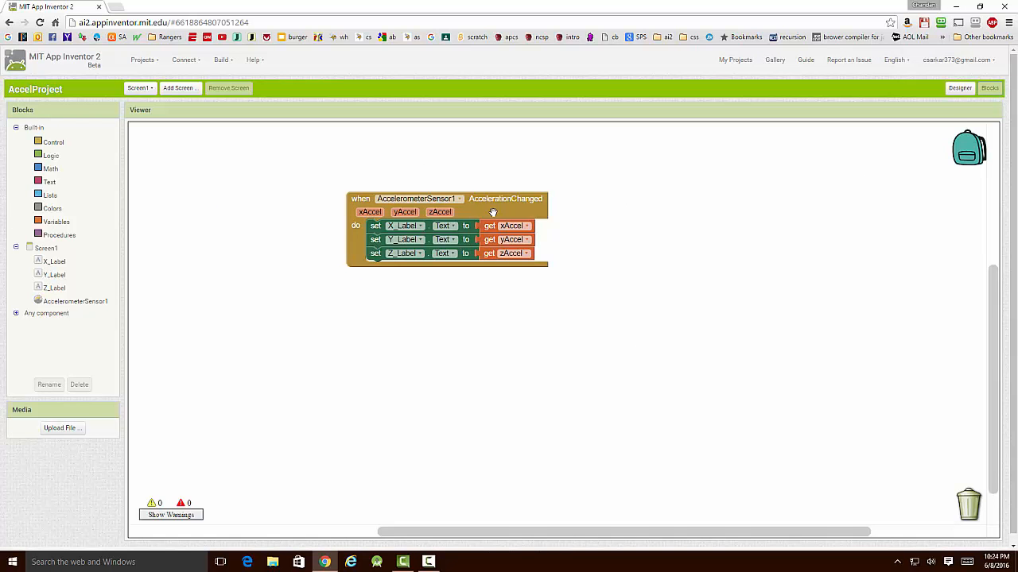
{"action": "mouse_move", "coordinate": [492, 212]}
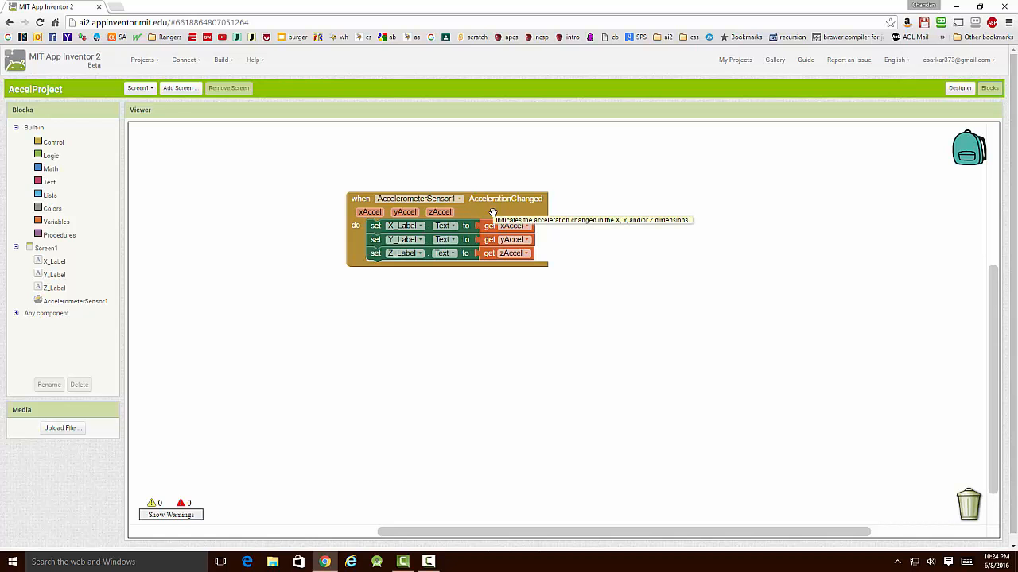
{"action": "mouse_move", "coordinate": [470, 276]}
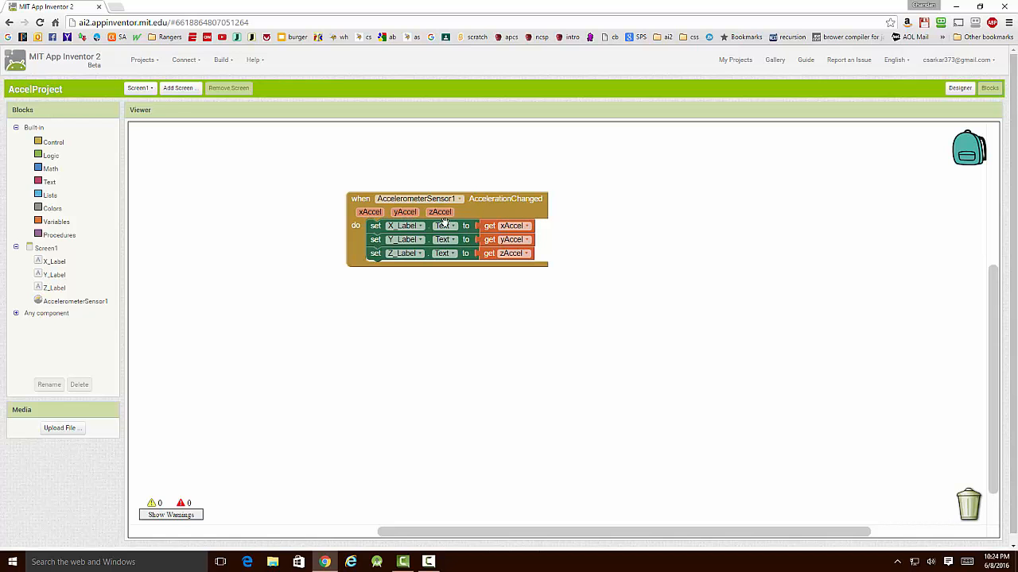
{"action": "mouse_move", "coordinate": [547, 384]}
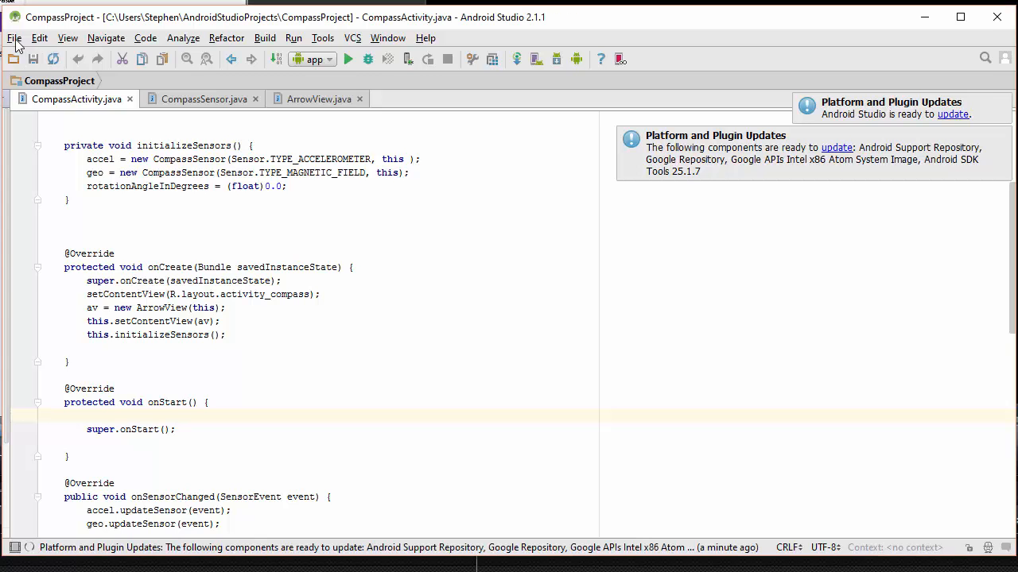
Step: Create a new Accelerometer Project with an Empty Activity named AccelerometerActivity
{"action": "left_click", "coordinate": [13, 37]}
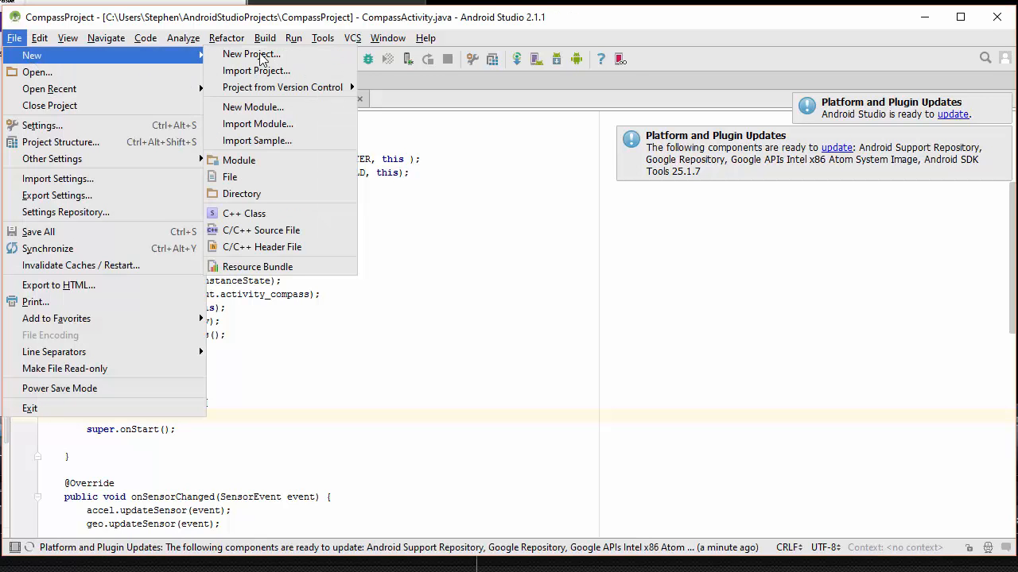
{"action": "mouse_move", "coordinate": [251, 53]}
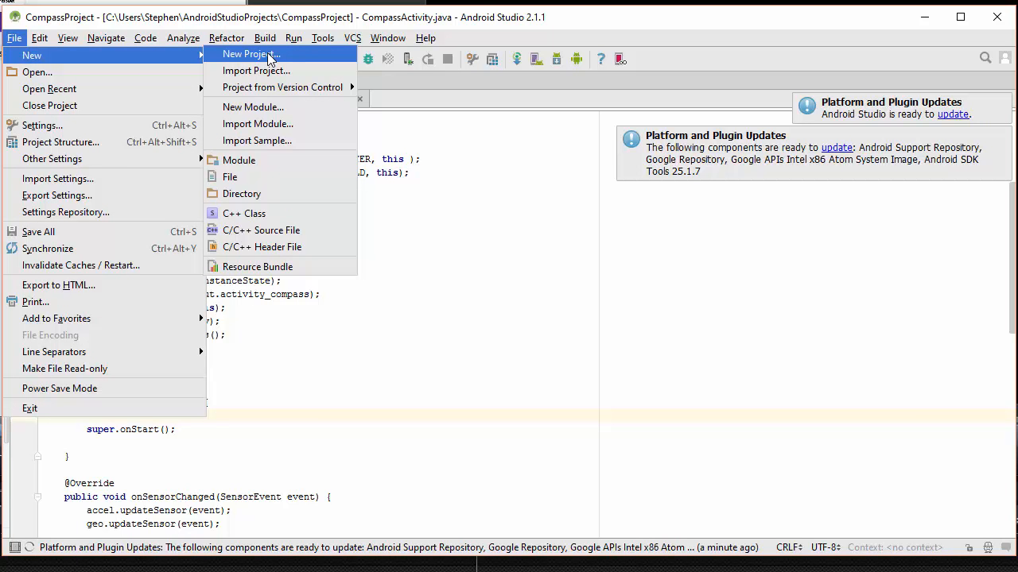
{"action": "left_click", "coordinate": [250, 53]}
{"action": "type", "text": "Accelerom"}
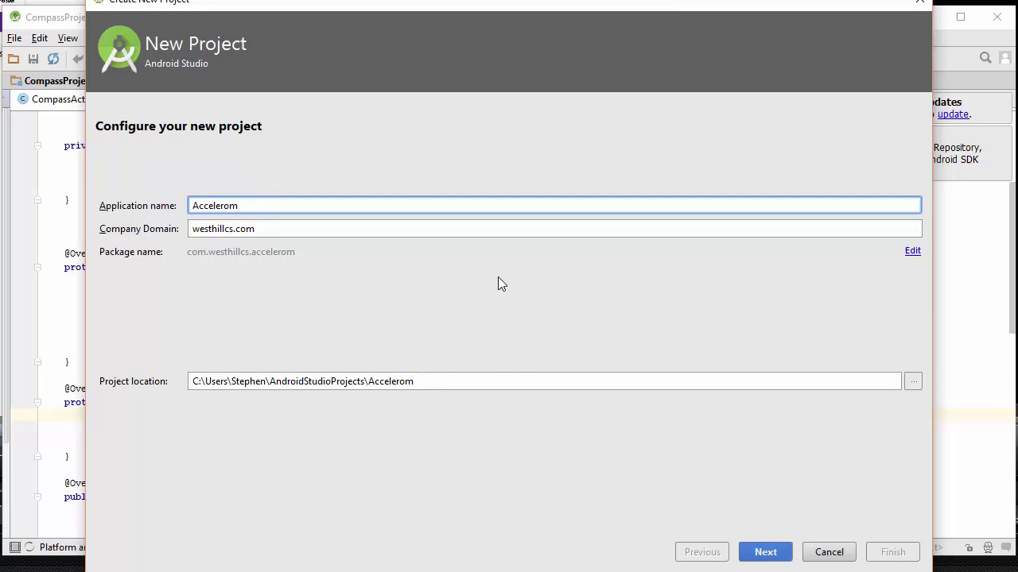
{"action": "left_click", "coordinate": [764, 552]}
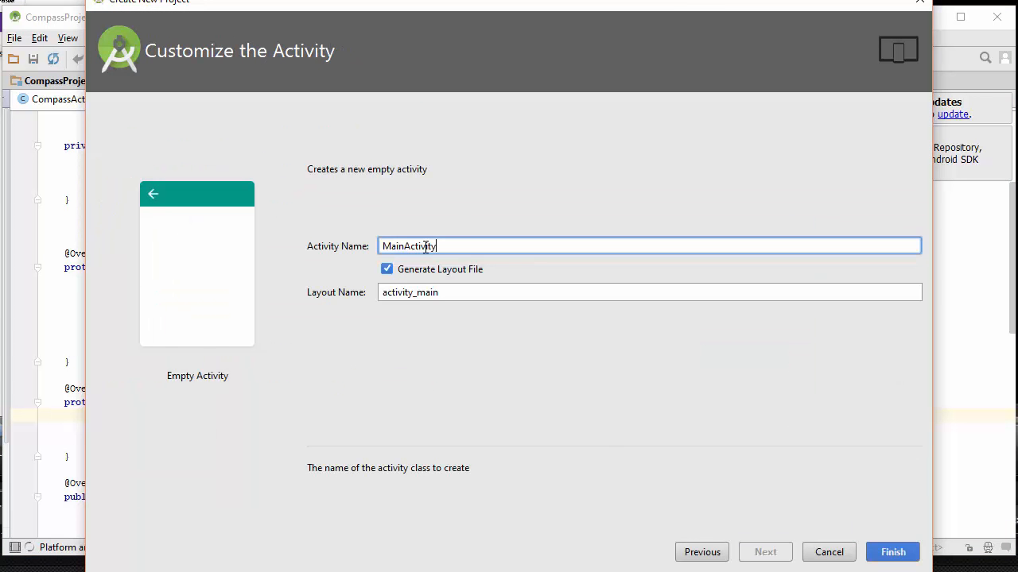
{"action": "left_click", "coordinate": [892, 551]}
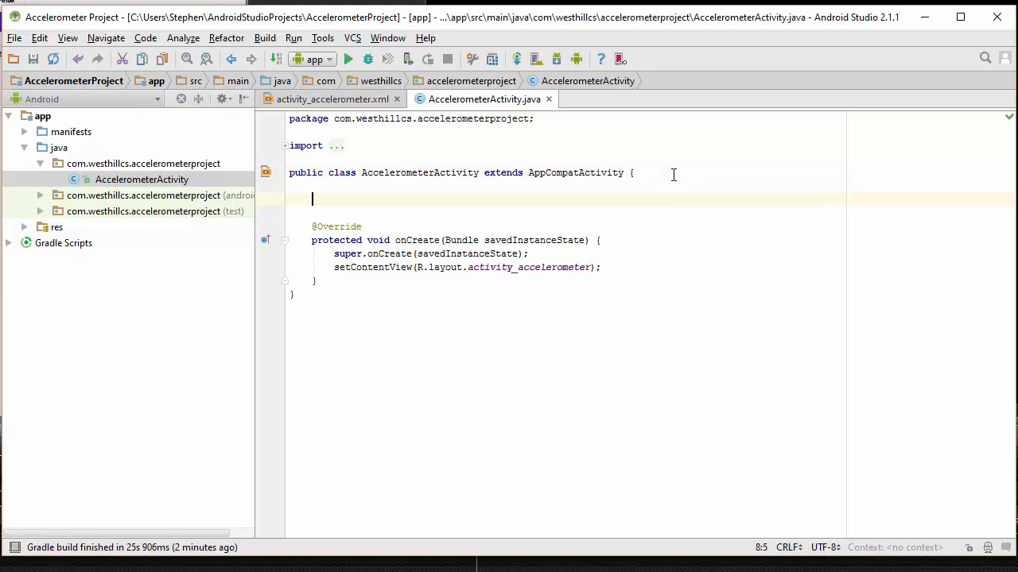
Step: Declare private Sensor, SensorManager and TextView tv_x, tv_y, tv_z fields, then open activity_accelerometer.xml
{"action": "type", "text": "private Sensor accelerometer;"}
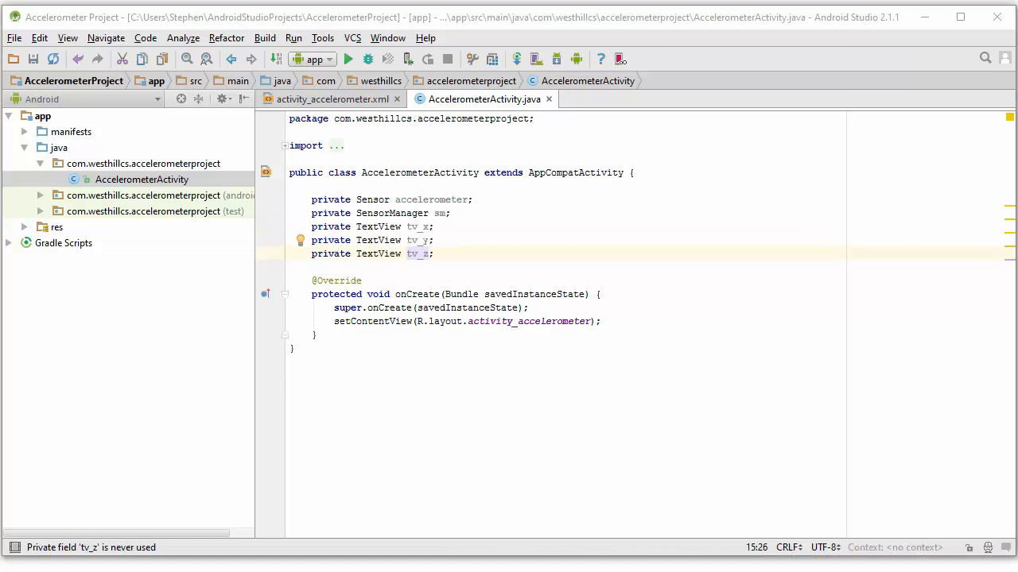
{"action": "left_click", "coordinate": [326, 98]}
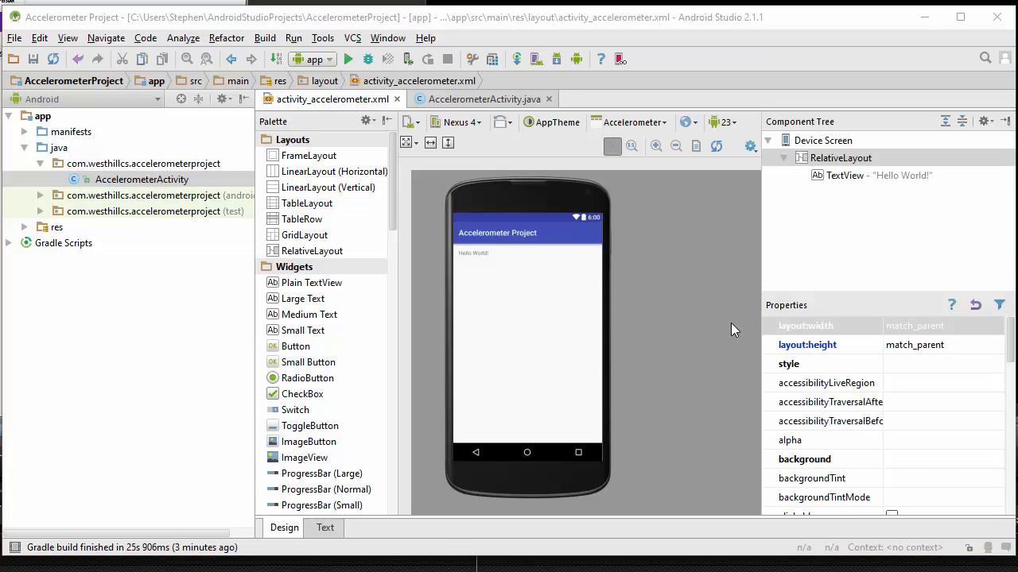
Step: Delete the Hello World TextView and add three TextViews with ids x_tv, y_tv and z_tv
{"action": "left_click", "coordinate": [877, 175]}
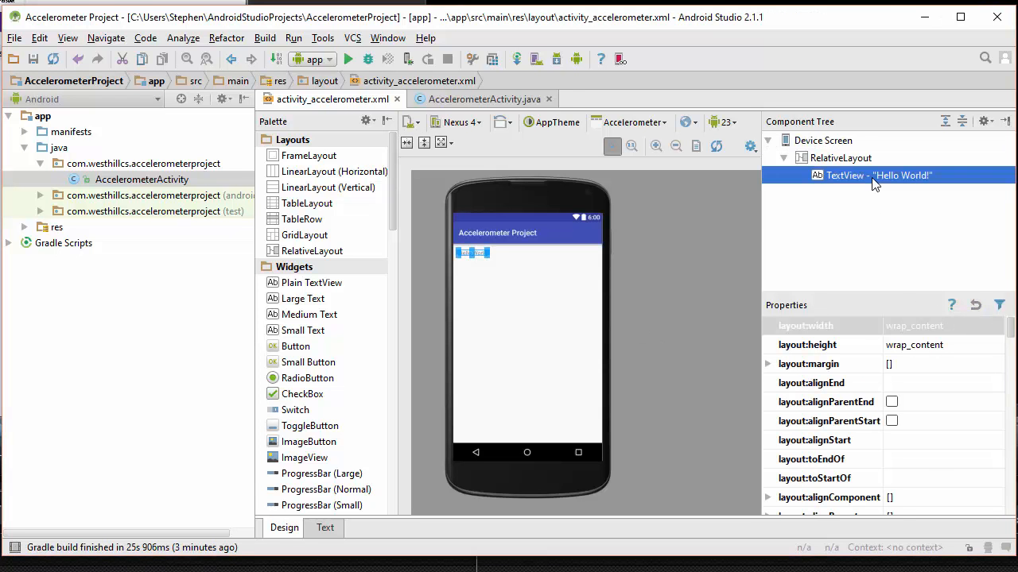
{"action": "left_click", "coordinate": [839, 157]}
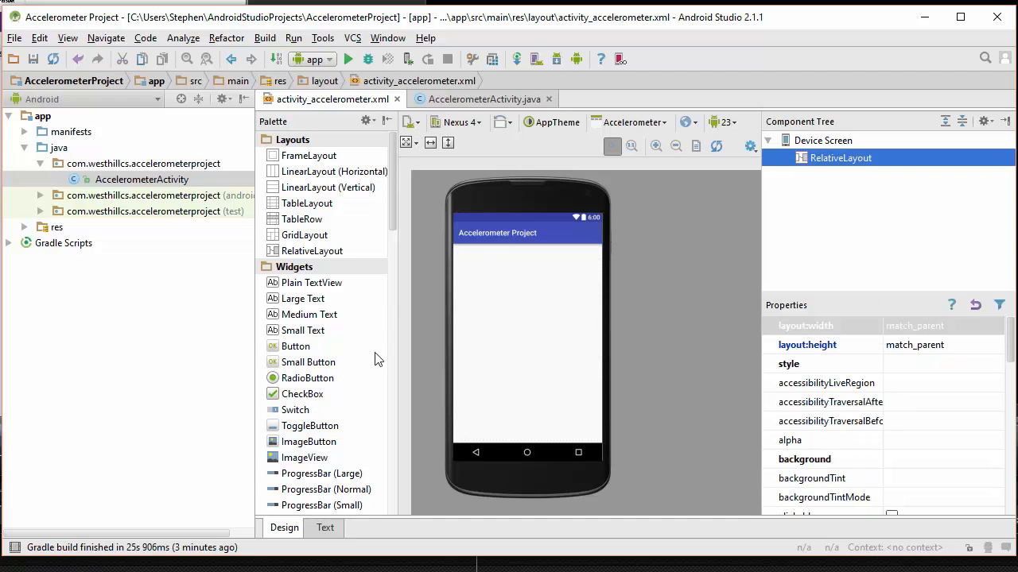
{"action": "scroll", "scroll_direction": "down", "scroll_amount": 3}
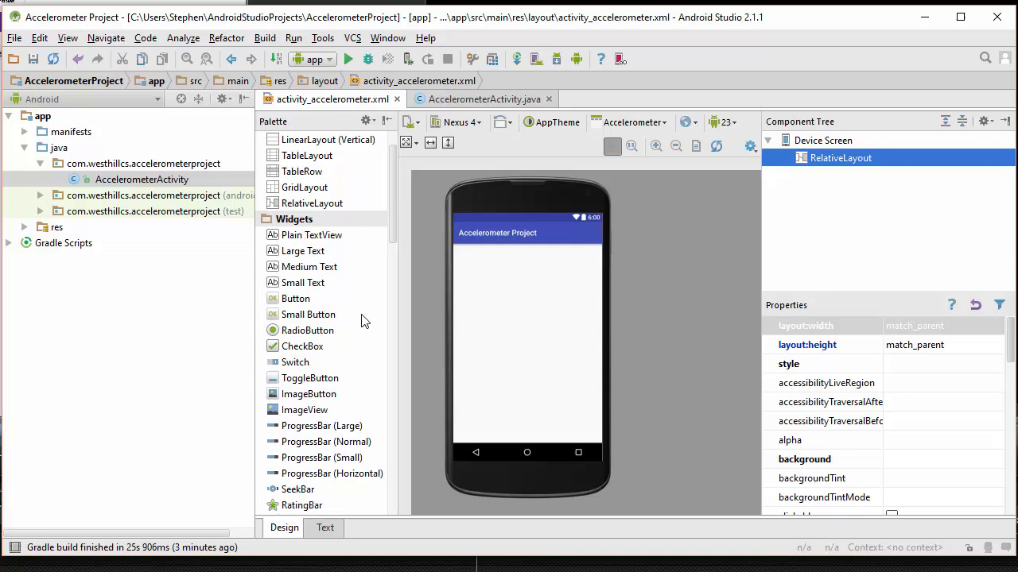
{"action": "mouse_move", "coordinate": [277, 240]}
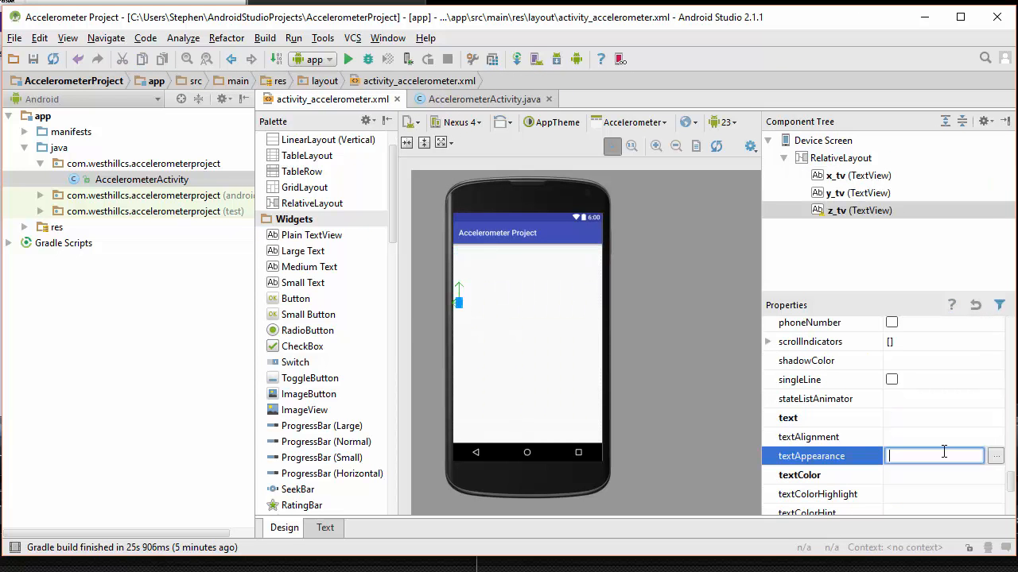
{"action": "mouse_move", "coordinate": [479, 268]}
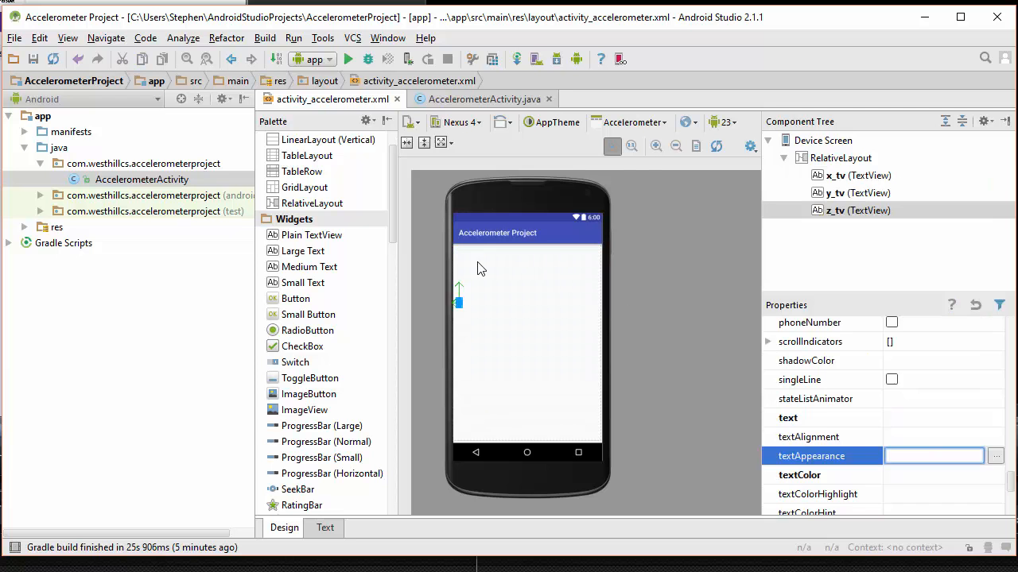
{"action": "left_click", "coordinate": [851, 175]}
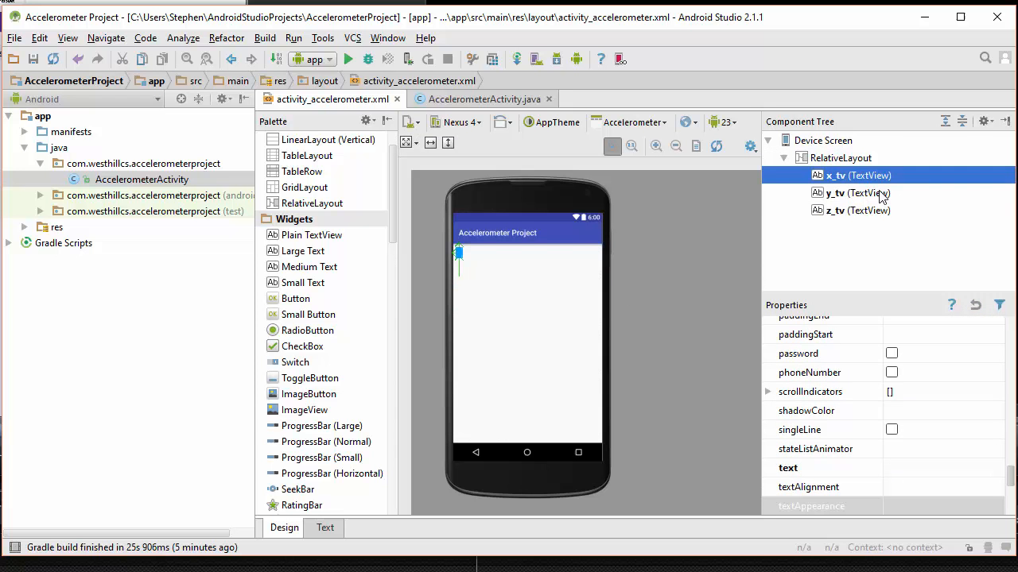
{"action": "left_click", "coordinate": [852, 210]}
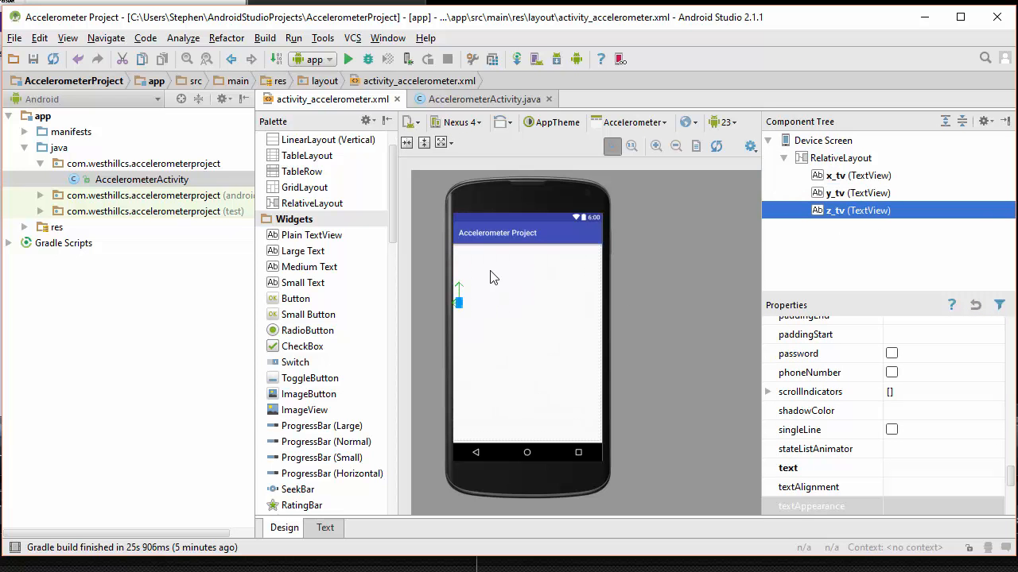
{"action": "mouse_move", "coordinate": [602, 409]}
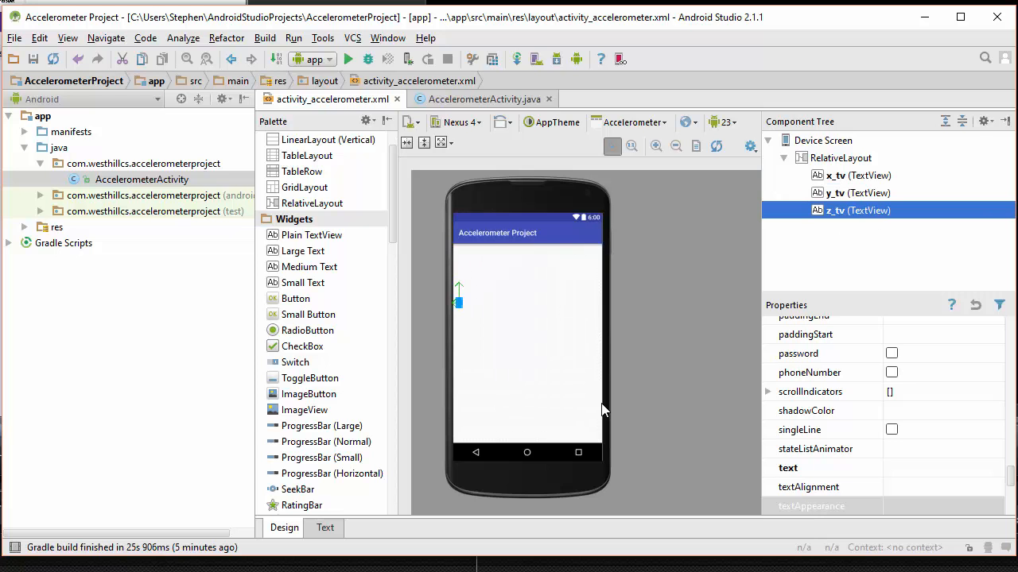
{"action": "mouse_move", "coordinate": [547, 390]}
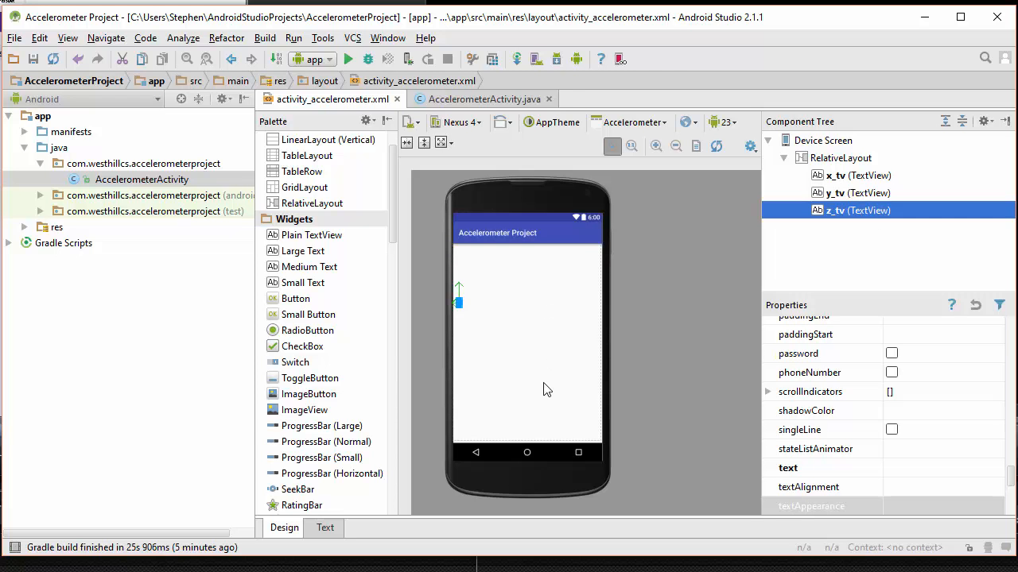
{"action": "left_click", "coordinate": [485, 99]}
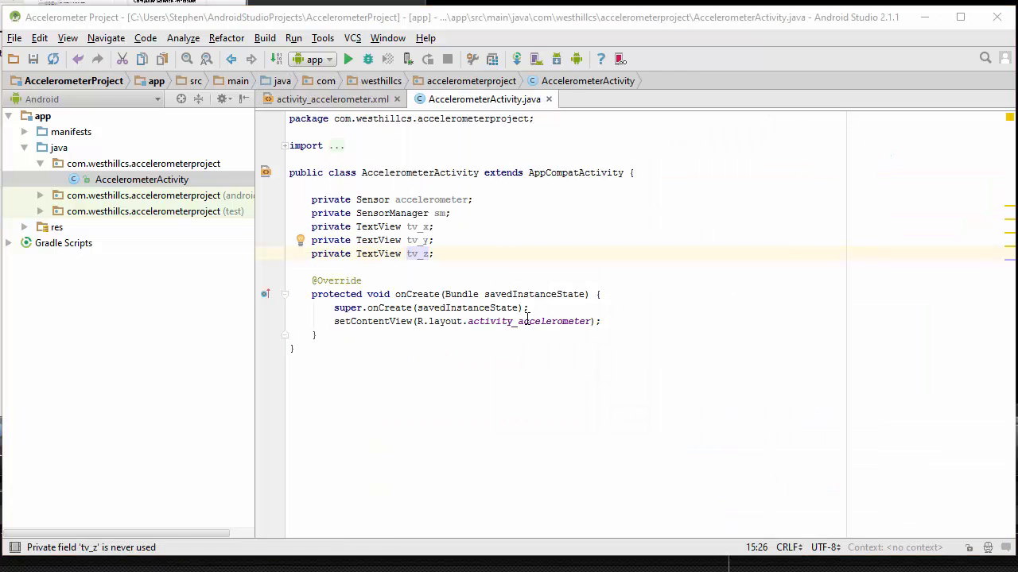
Step: Add this.initialize(); after setContentView and an empty private void initialize() method
{"action": "left_click", "coordinate": [603, 321]}
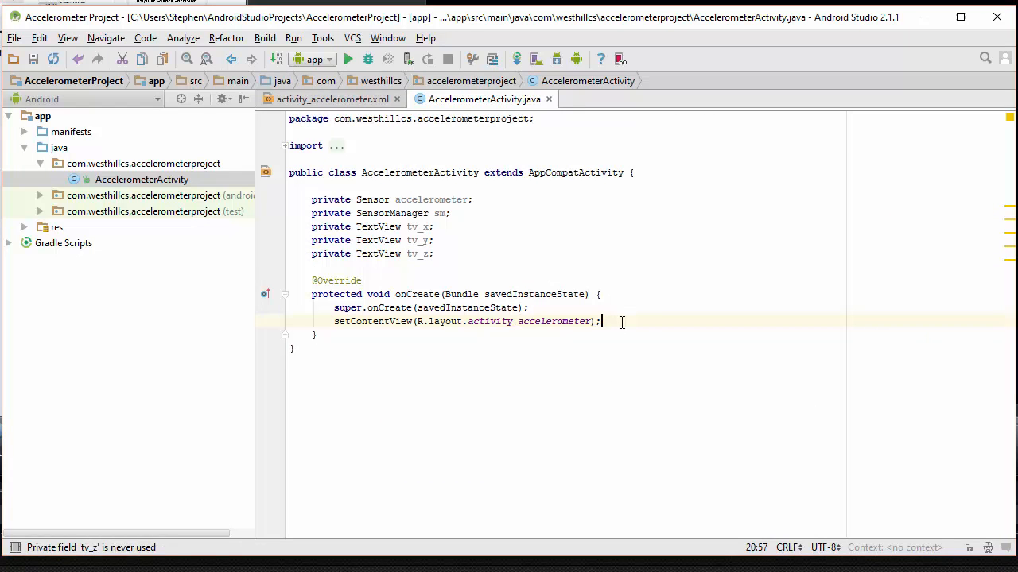
{"action": "type", "text": "this.i"}
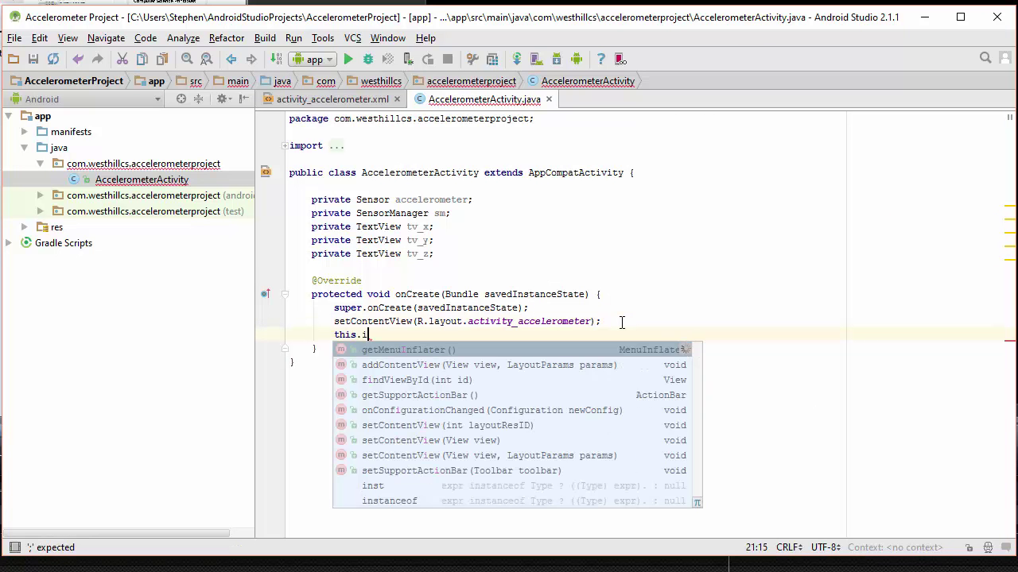
{"action": "type", "text": "nitiali"}
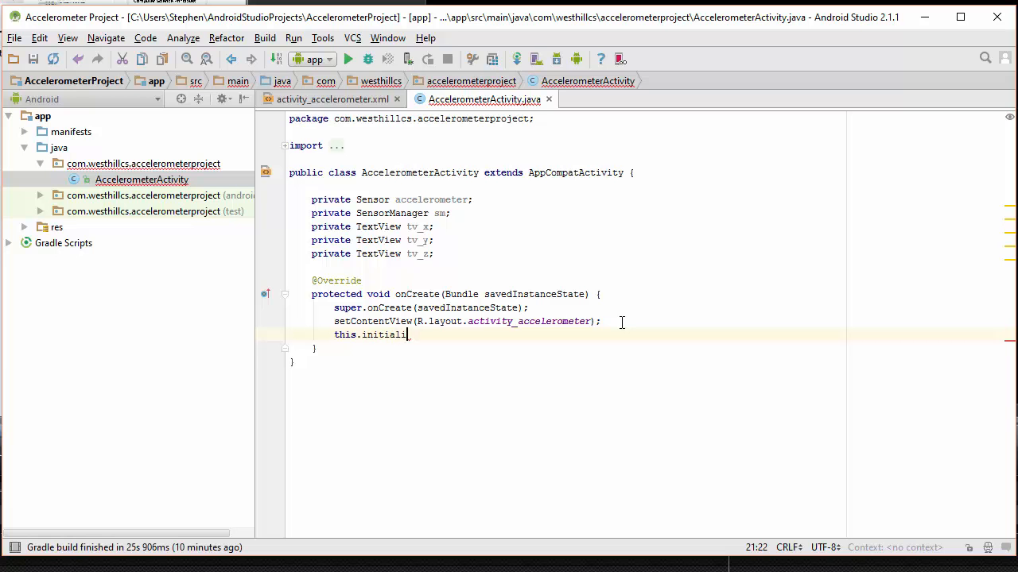
{"action": "type", "text": "ze();"}
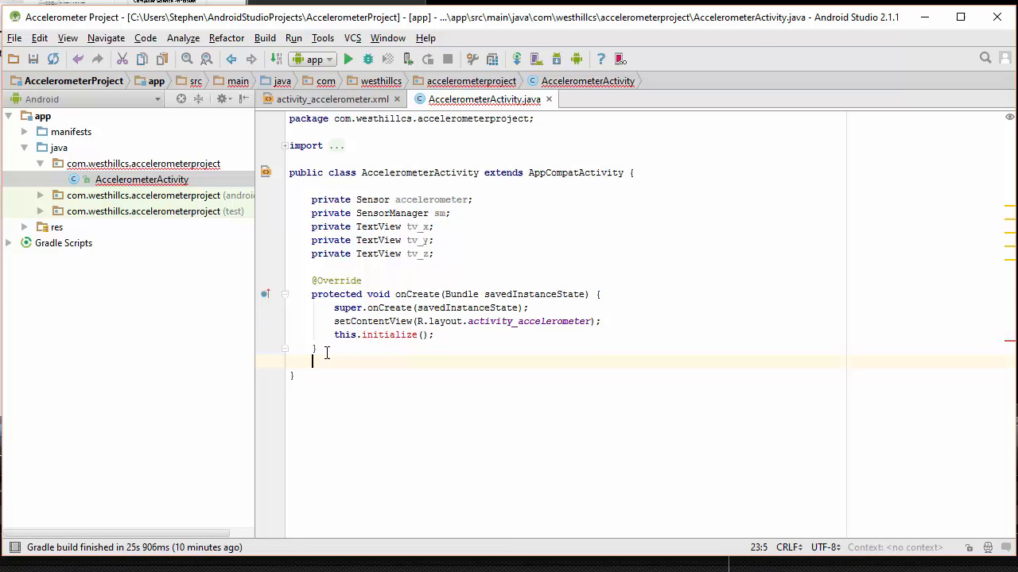
{"action": "type", "text": "private void initialize() {"}
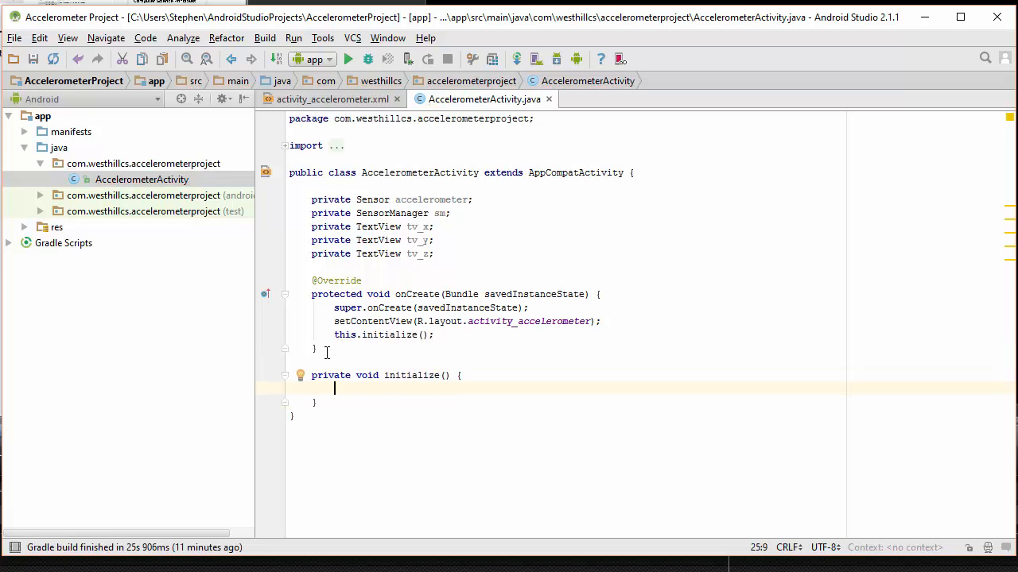
{"action": "mouse_move", "coordinate": [474, 260]}
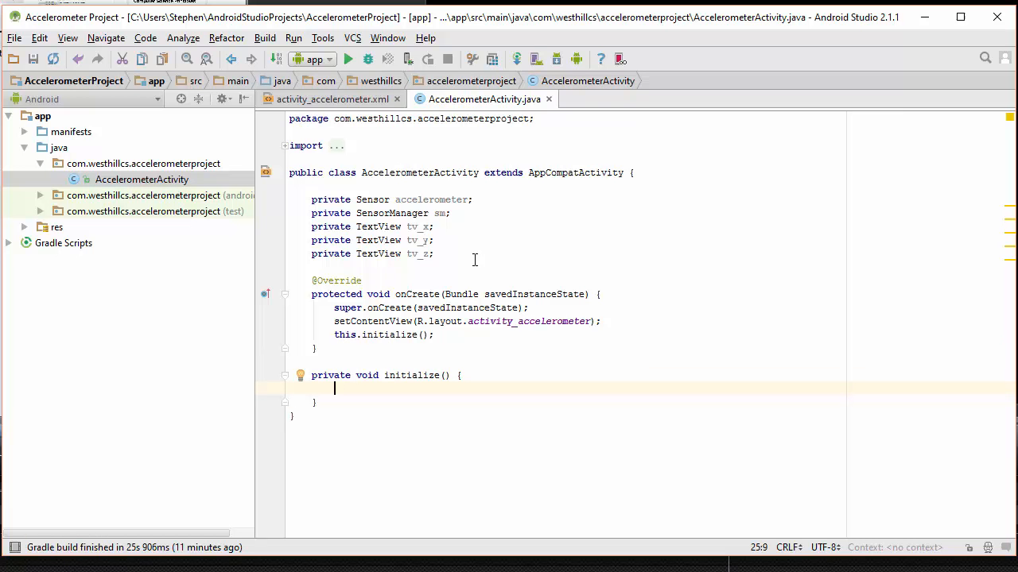
{"action": "mouse_move", "coordinate": [435, 223]}
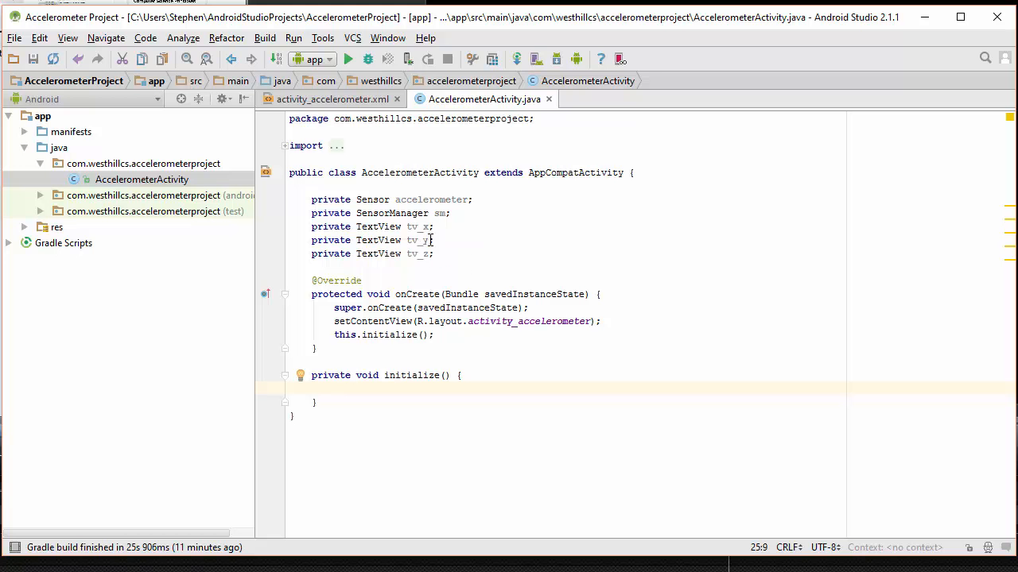
{"action": "mouse_move", "coordinate": [426, 240]}
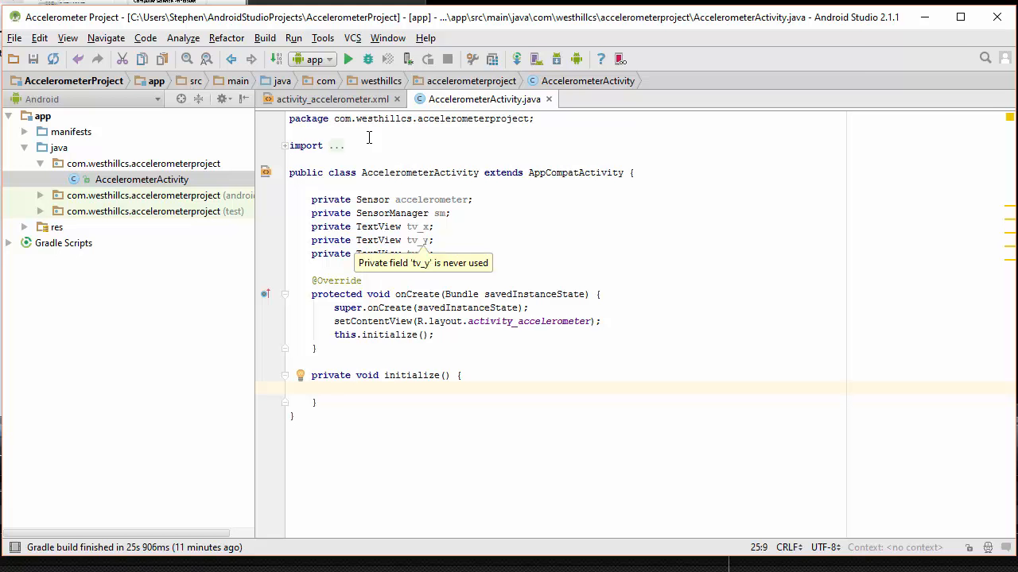
Step: Check the TextView ids, then add findViewById casts, getSystemService(SENSOR_SERVICE) and getDefaultSensor(TYPE_ACCELEROMETER) to initialize()
{"action": "left_click", "coordinate": [331, 98]}
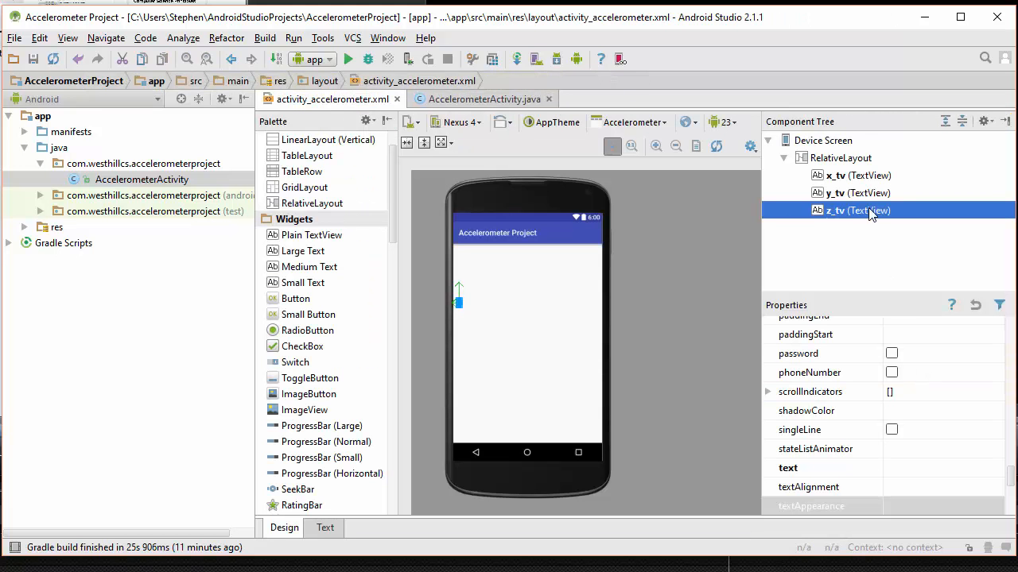
{"action": "left_click", "coordinate": [481, 98]}
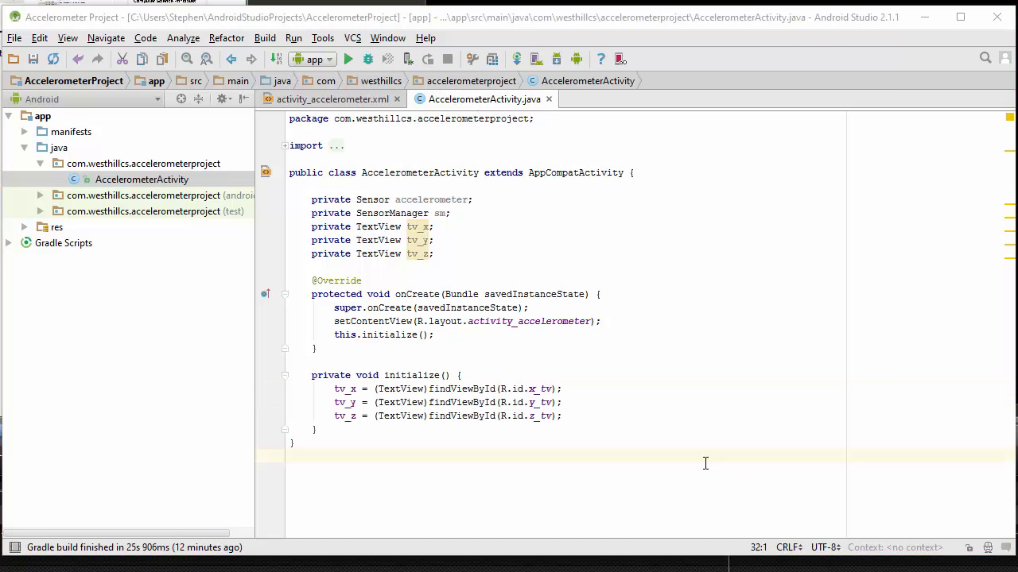
{"action": "mouse_move", "coordinate": [436, 400]}
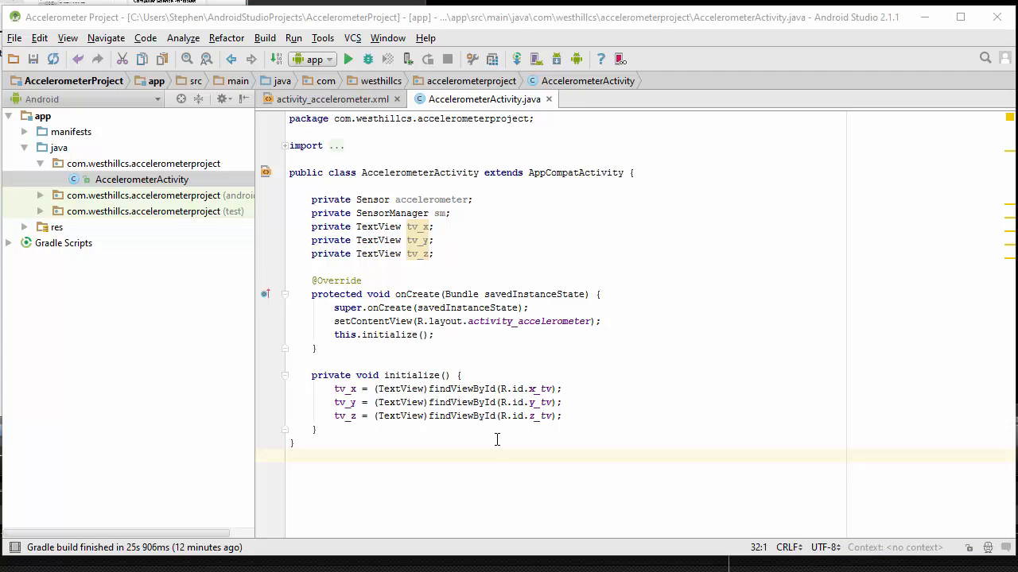
{"action": "mouse_move", "coordinate": [480, 228]}
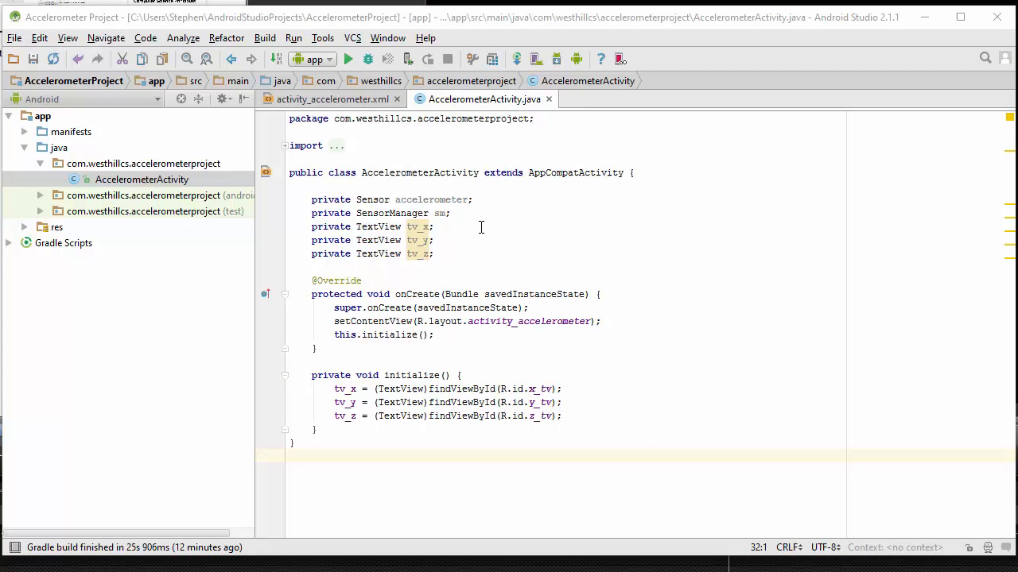
{"action": "mouse_move", "coordinate": [467, 203]}
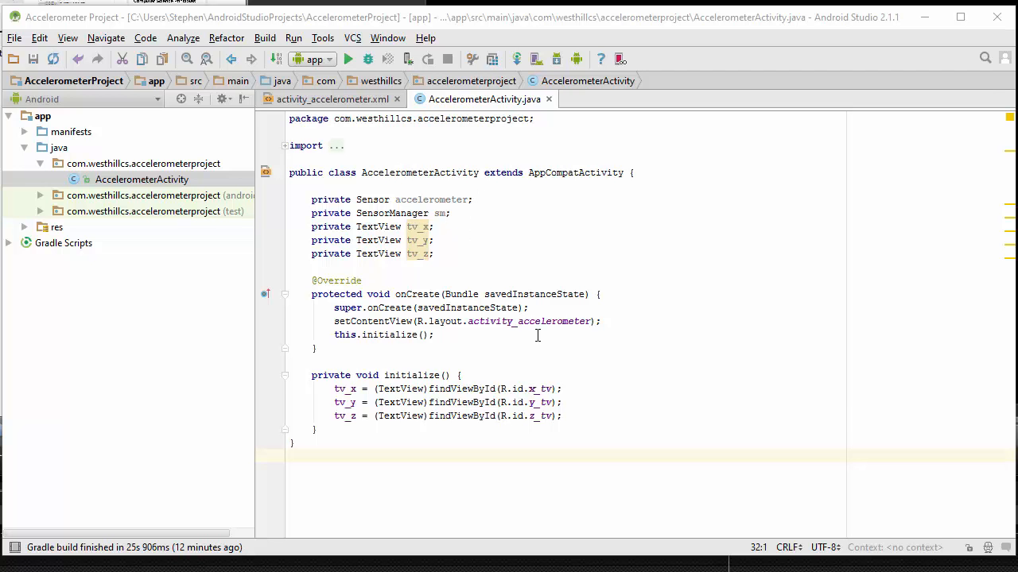
{"action": "type", "text": "sm = (SensorManager)getSystemService(SENSOR_SERVICE);"}
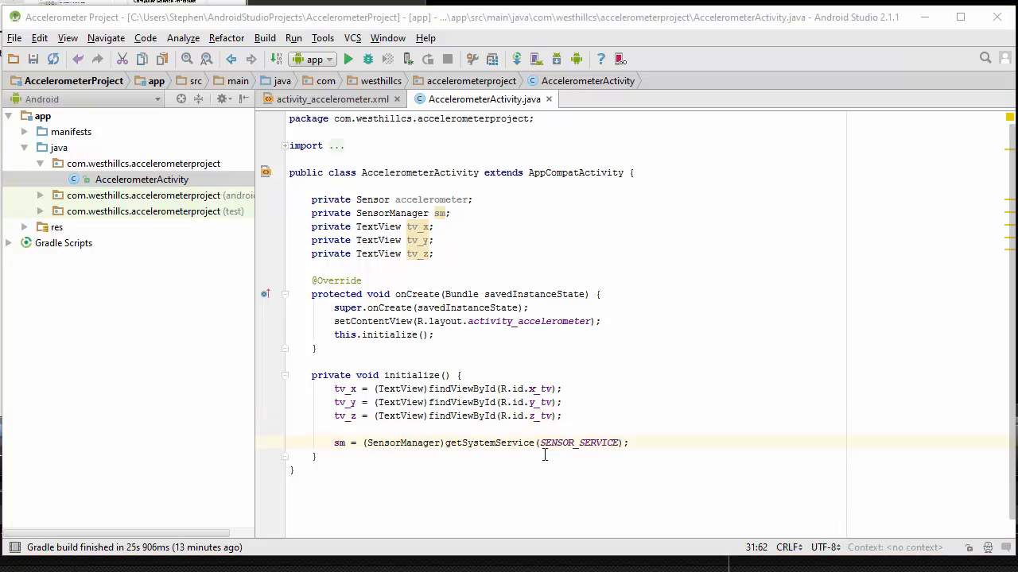
{"action": "mouse_move", "coordinate": [496, 476]}
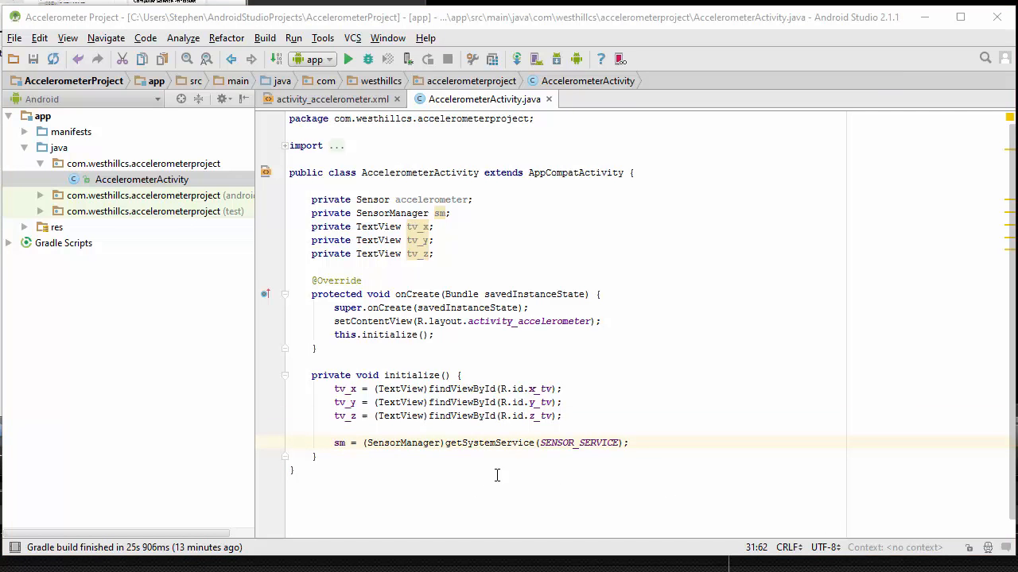
{"action": "mouse_move", "coordinate": [508, 453]}
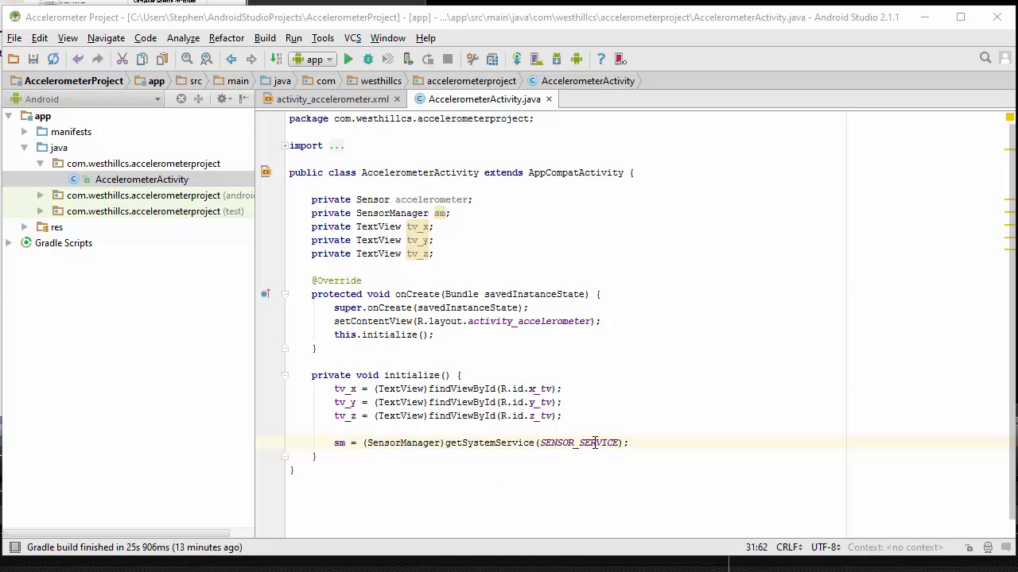
{"action": "mouse_move", "coordinate": [607, 480]}
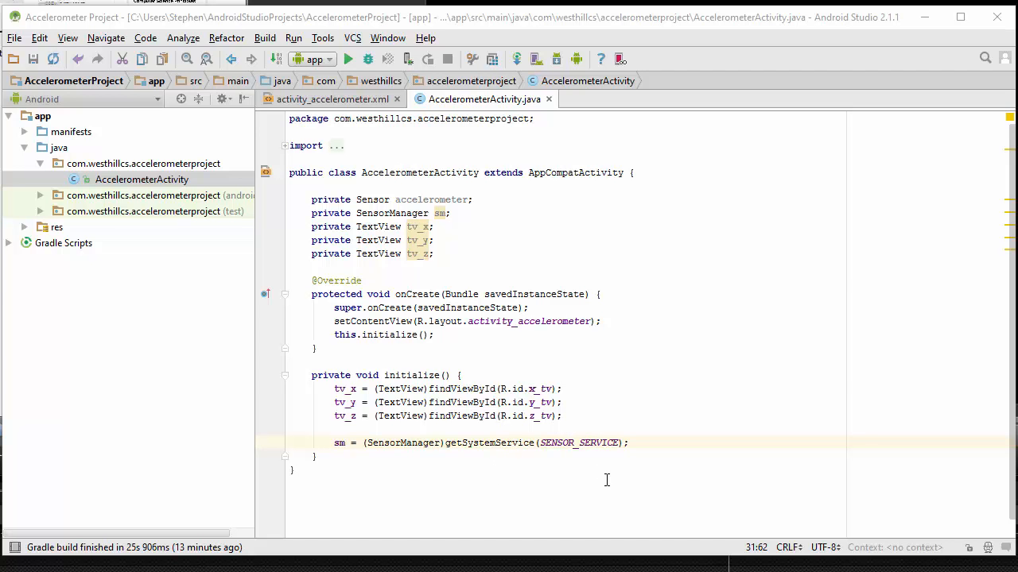
{"action": "type", "text": "accelerometer = sm.getDefaultSensor(Sensor.TYPE_ACCELEROMETER);"}
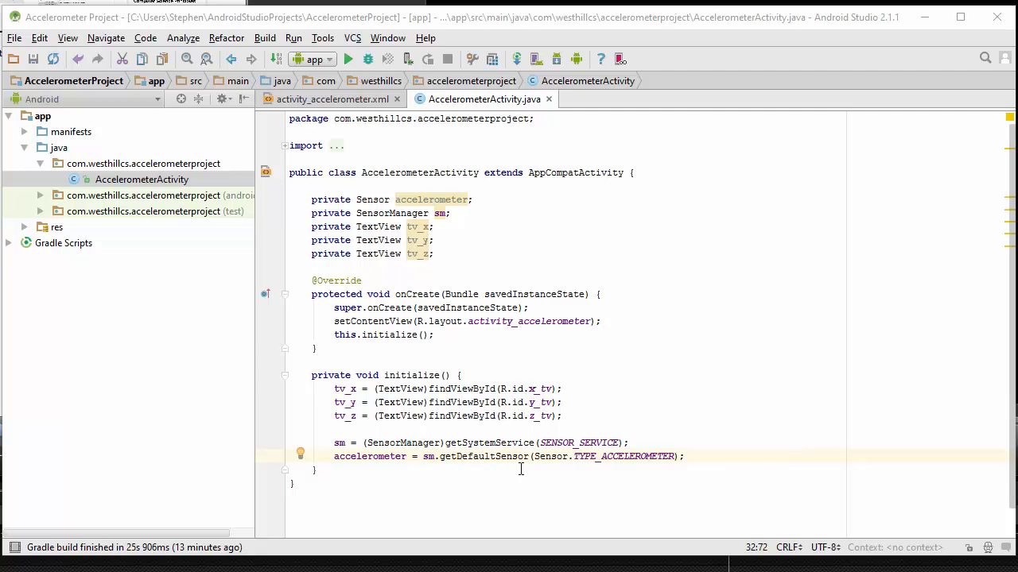
{"action": "mouse_move", "coordinate": [629, 464]}
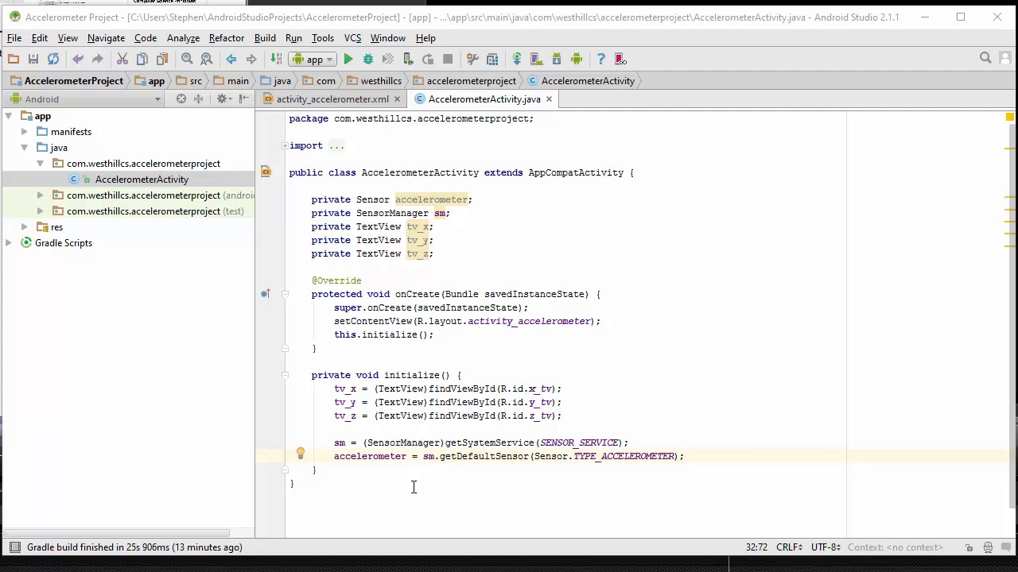
{"action": "mouse_move", "coordinate": [568, 479]}
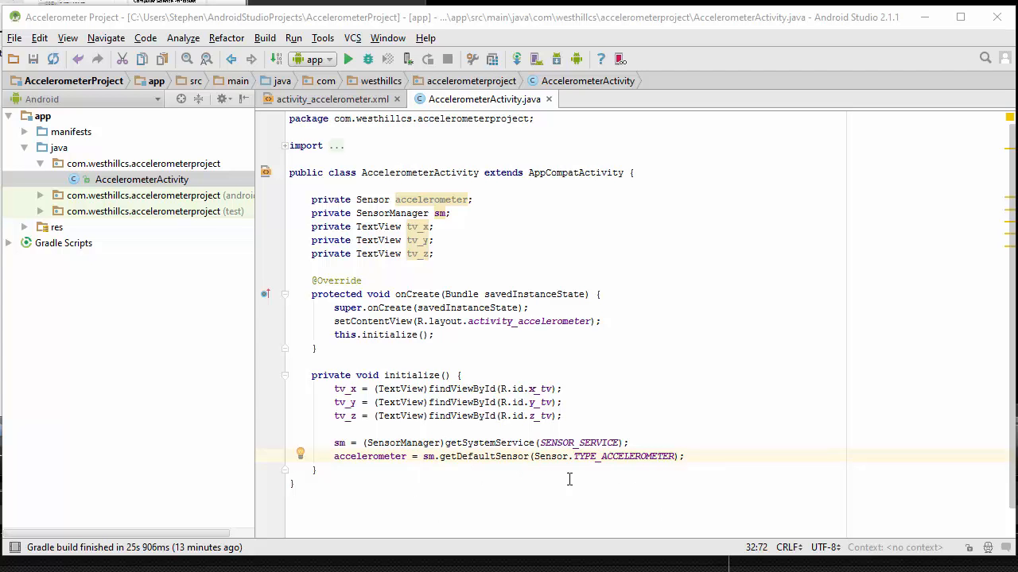
{"action": "mouse_move", "coordinate": [655, 470]}
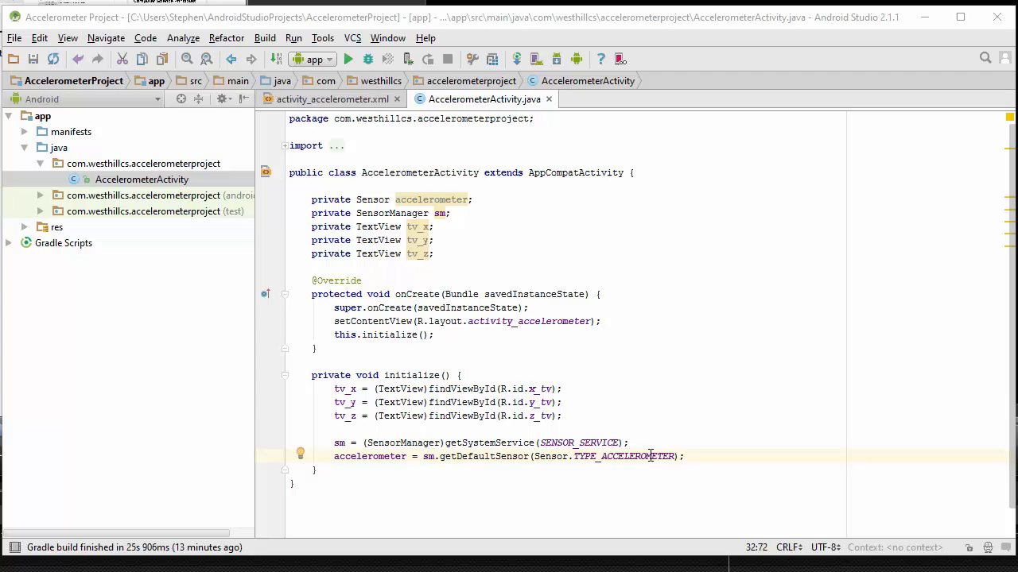
{"action": "mouse_move", "coordinate": [524, 463]}
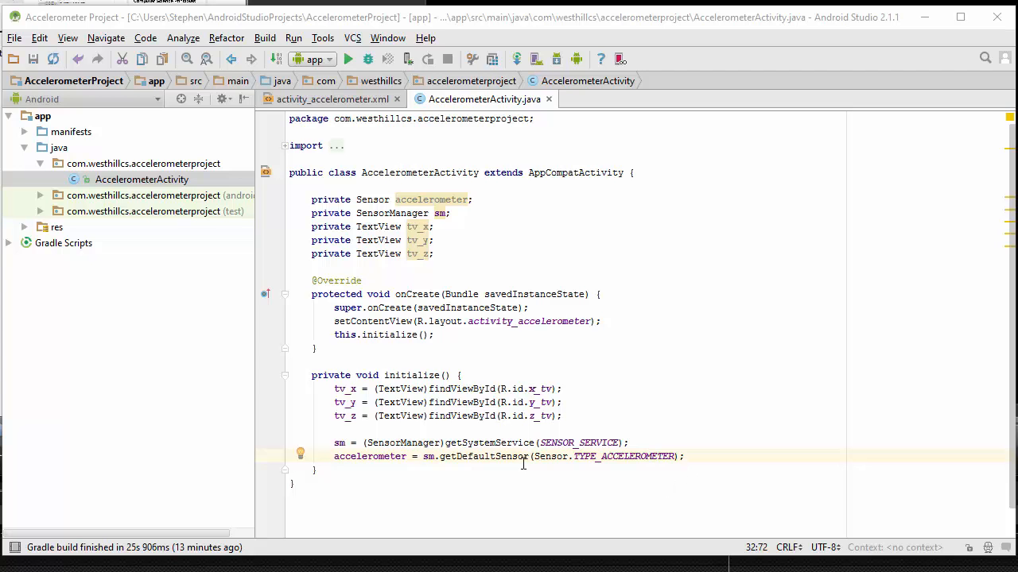
{"action": "mouse_move", "coordinate": [598, 470]}
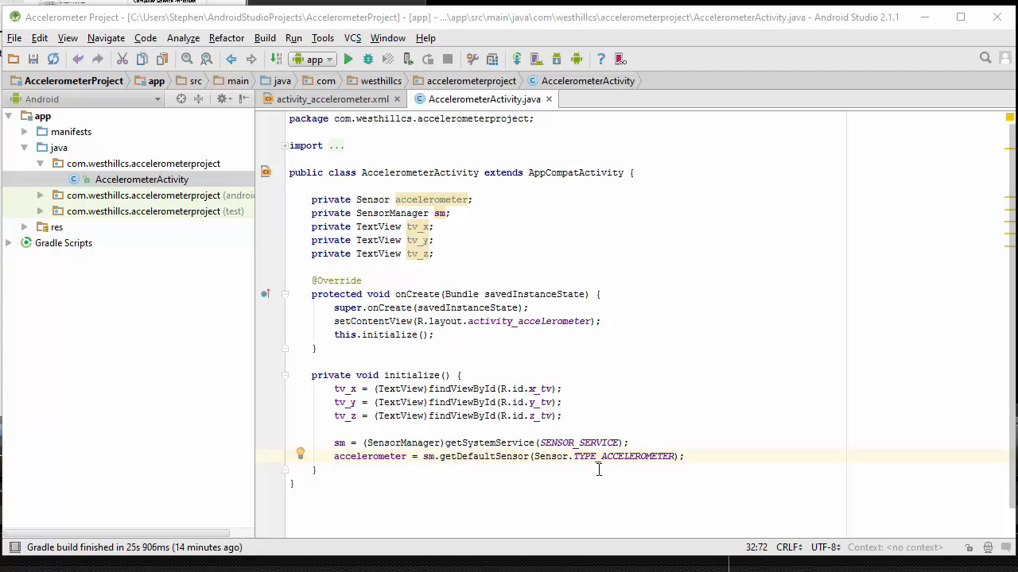
{"action": "mouse_move", "coordinate": [602, 469]}
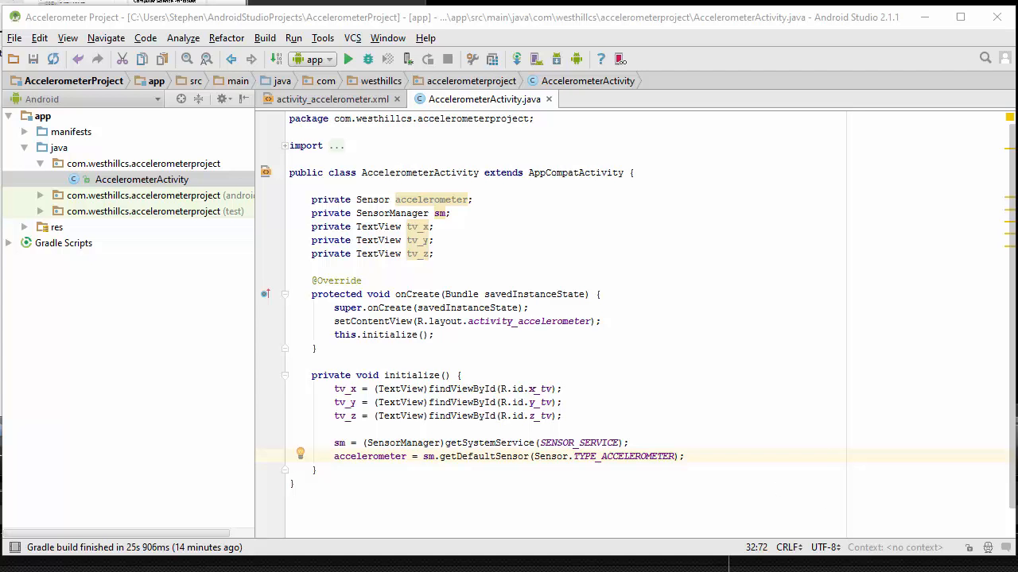
{"action": "mouse_move", "coordinate": [759, 373]}
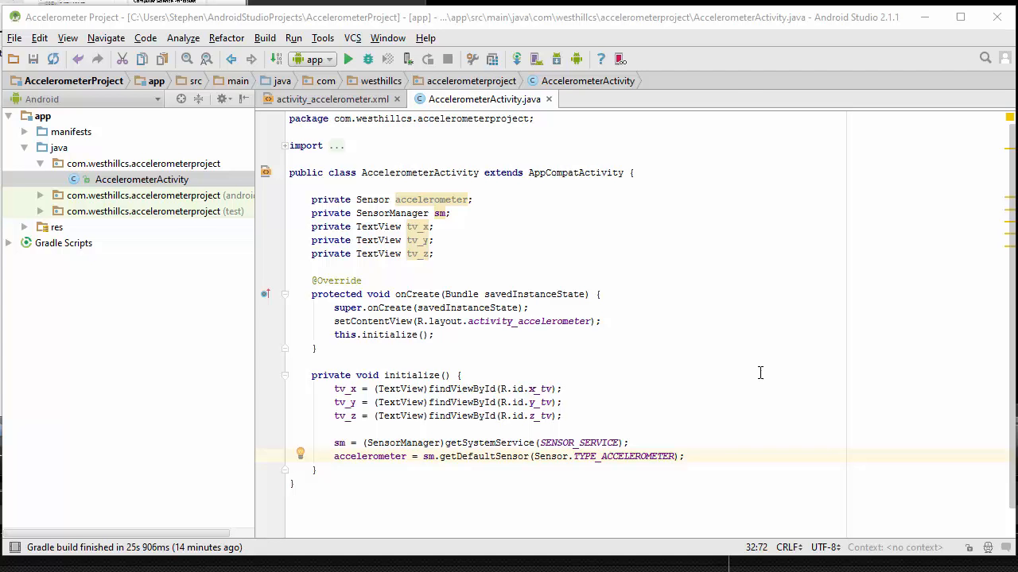
{"action": "mouse_move", "coordinate": [749, 382]}
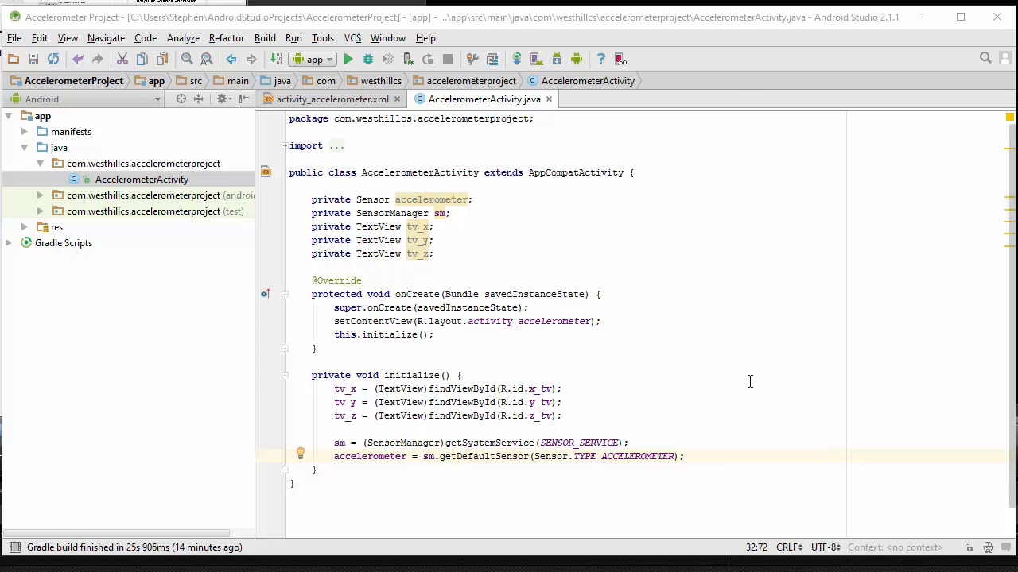
{"action": "mouse_move", "coordinate": [534, 342]}
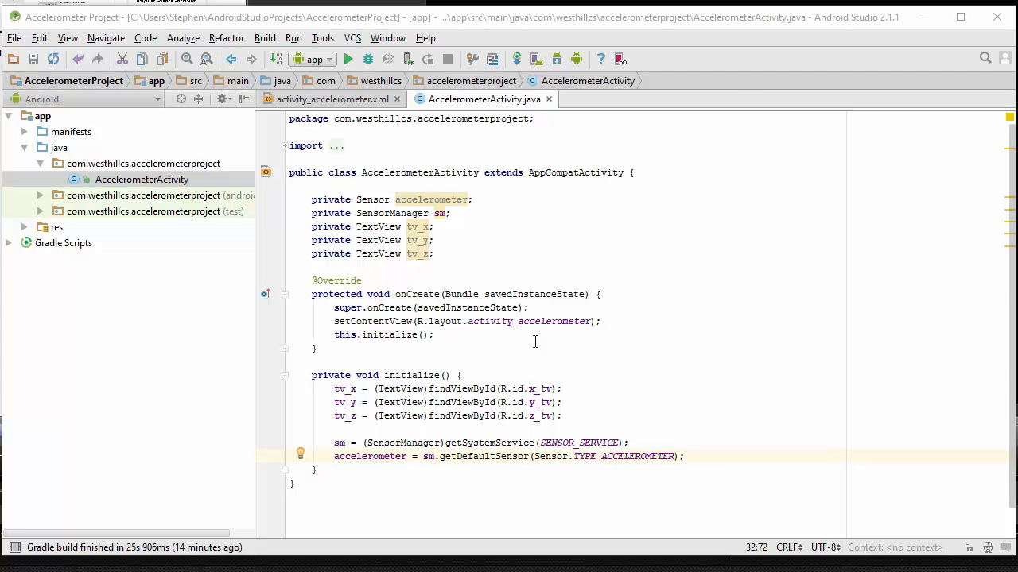
{"action": "mouse_move", "coordinate": [643, 242]}
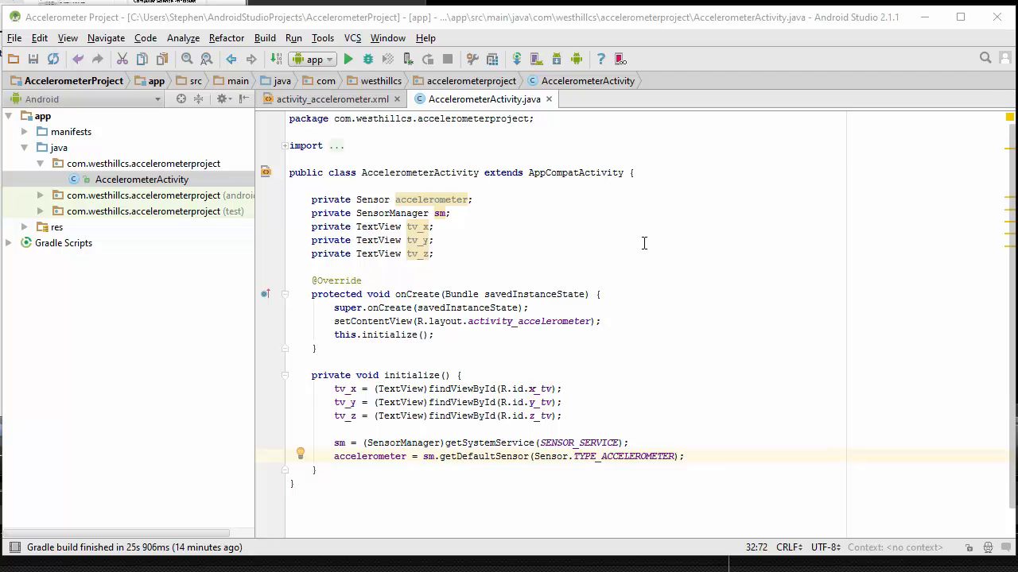
Step: Implement SensorEventListener's onSensorChanged and onAccuracyChanged, commenting onAccuracyChanged as '// not used'
{"action": "left_click", "coordinate": [630, 173]}
{"action": "type", "text": "implements SensorEventLis"}
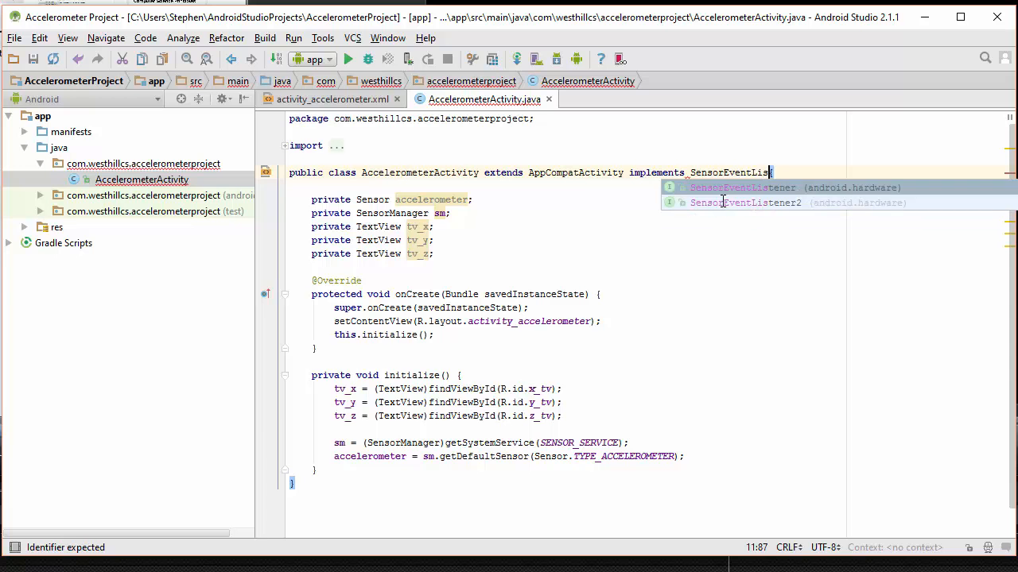
{"action": "left_click", "coordinate": [741, 187]}
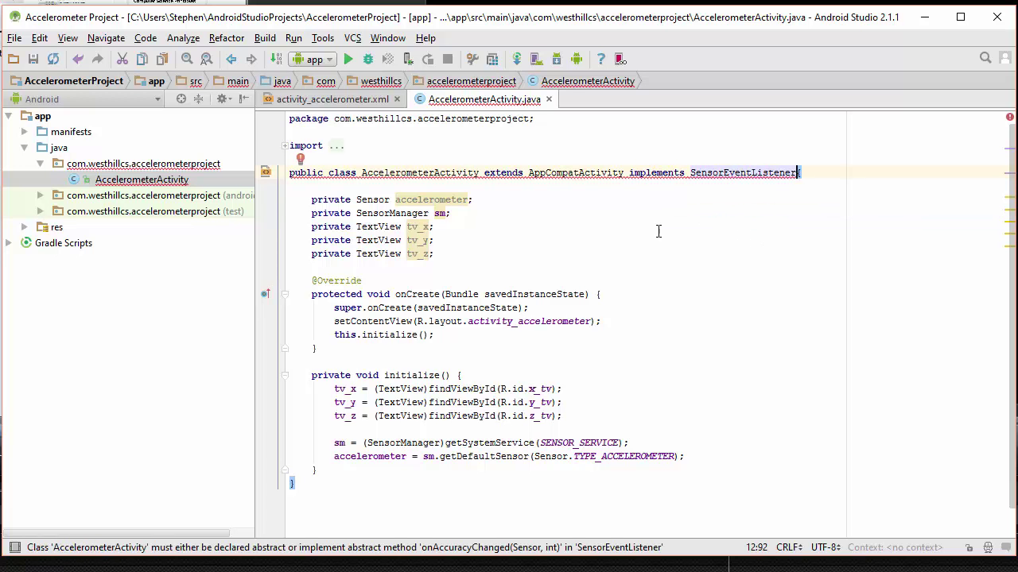
{"action": "mouse_move", "coordinate": [301, 161]}
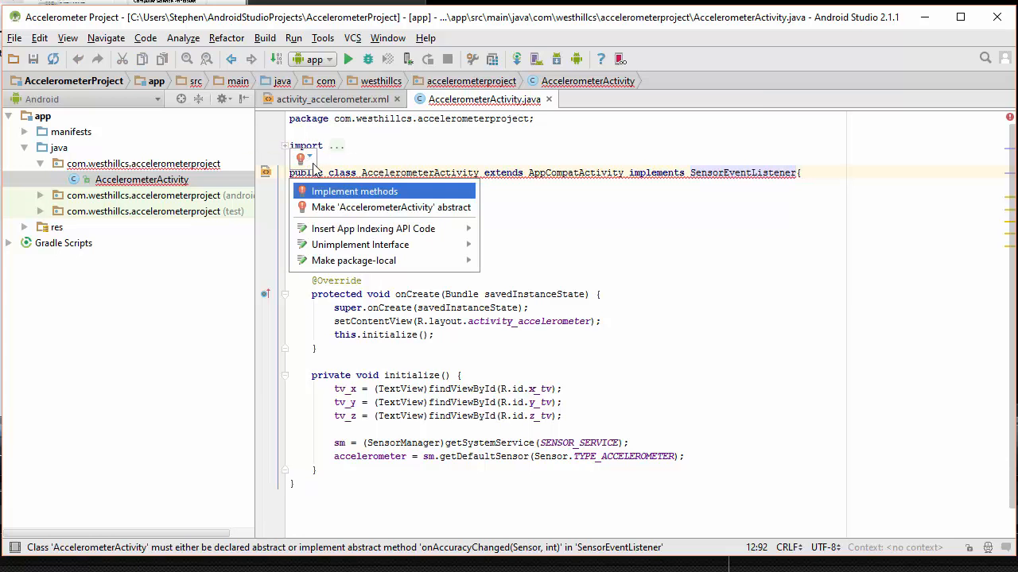
{"action": "left_click", "coordinate": [353, 191]}
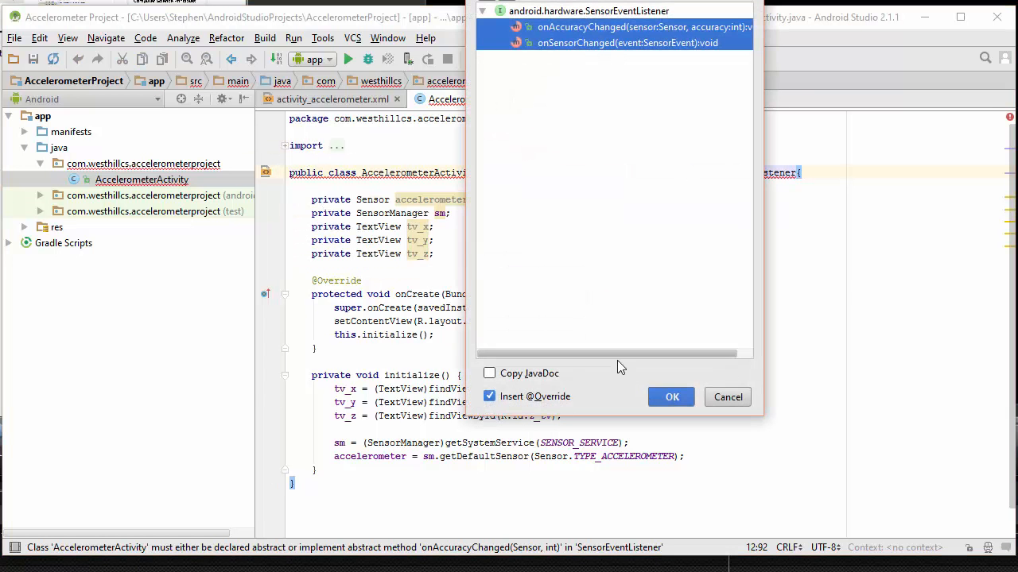
{"action": "left_click", "coordinate": [671, 396]}
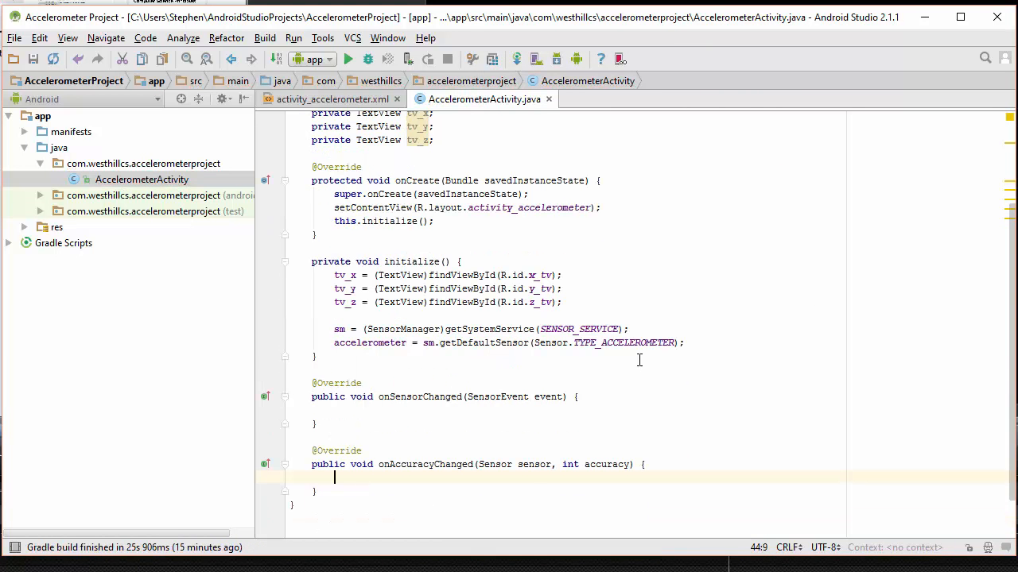
{"action": "mouse_move", "coordinate": [493, 460]}
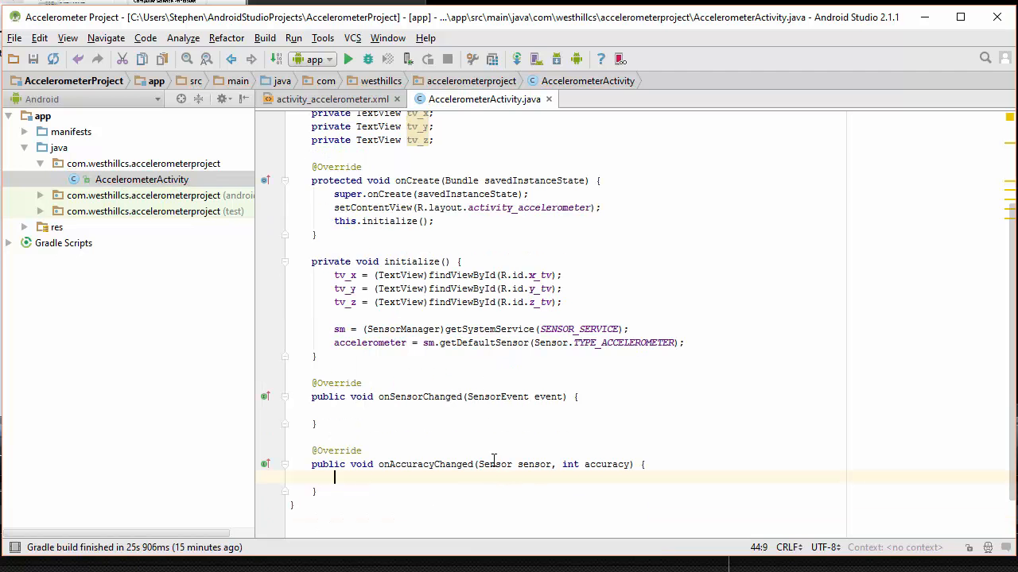
{"action": "mouse_move", "coordinate": [436, 478]}
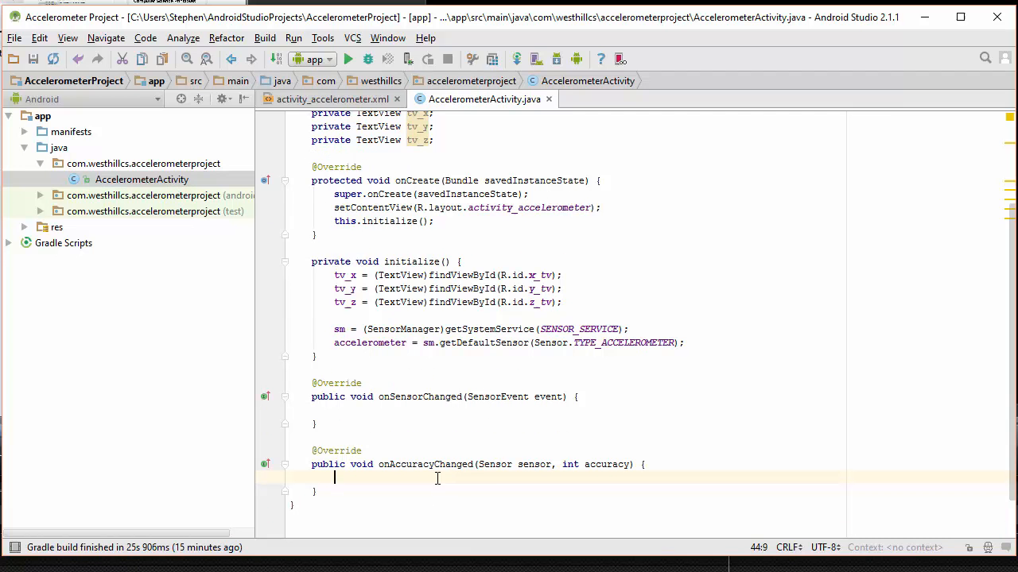
{"action": "mouse_move", "coordinate": [495, 480]}
{"action": "type", "text": "// n"}
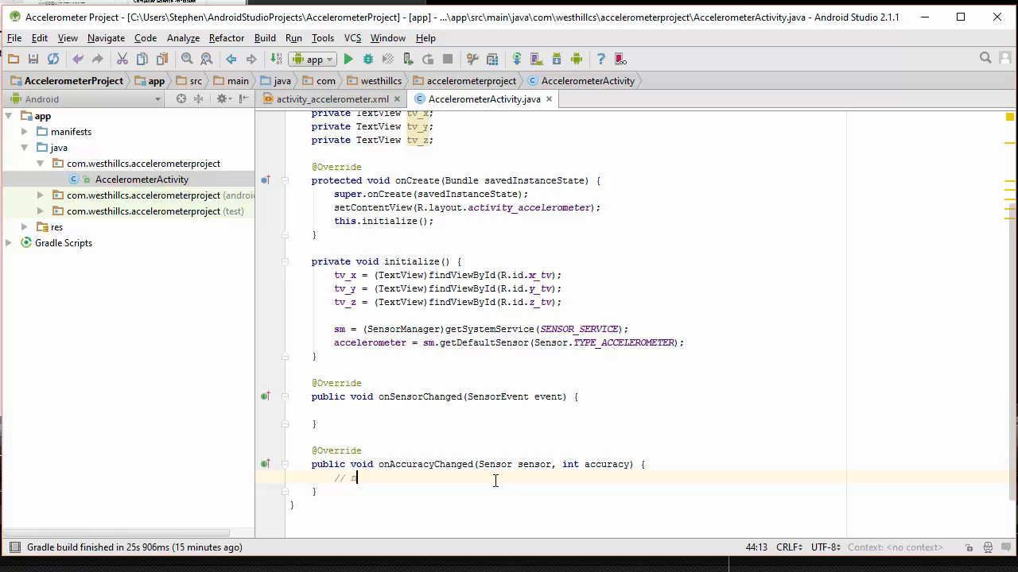
{"action": "type", "text": "ot used"}
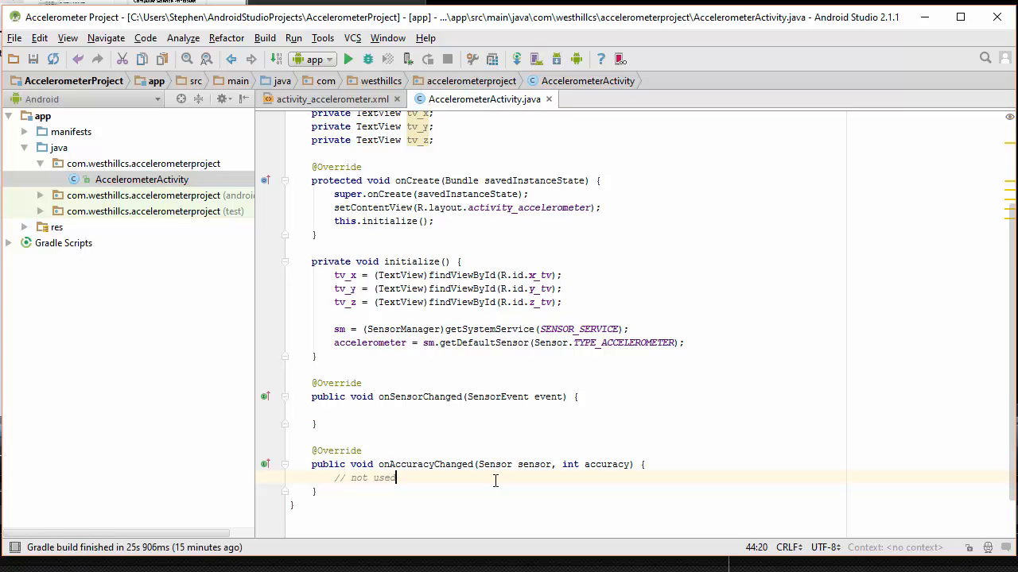
{"action": "left_click", "coordinate": [443, 410]}
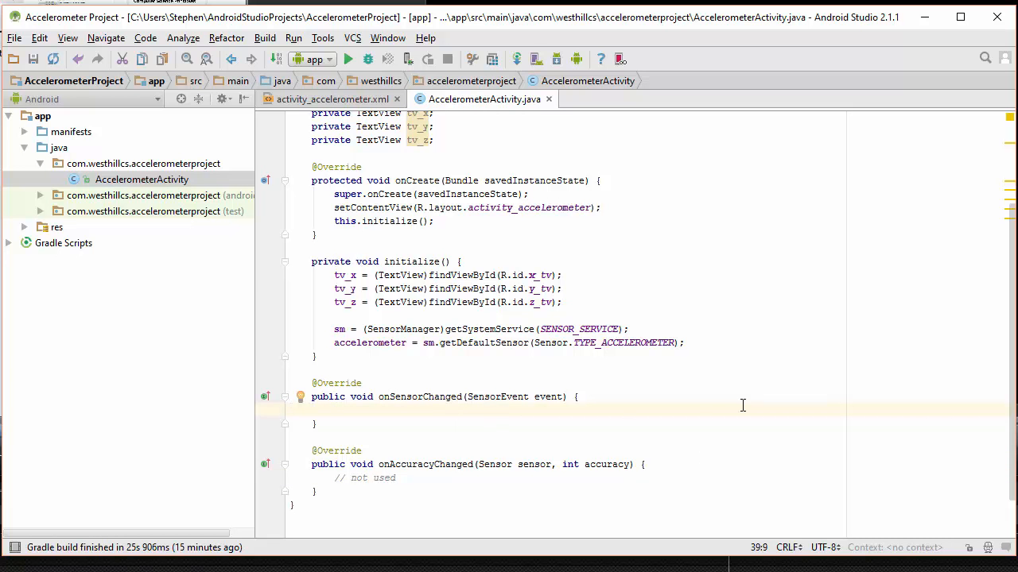
{"action": "mouse_move", "coordinate": [434, 312]}
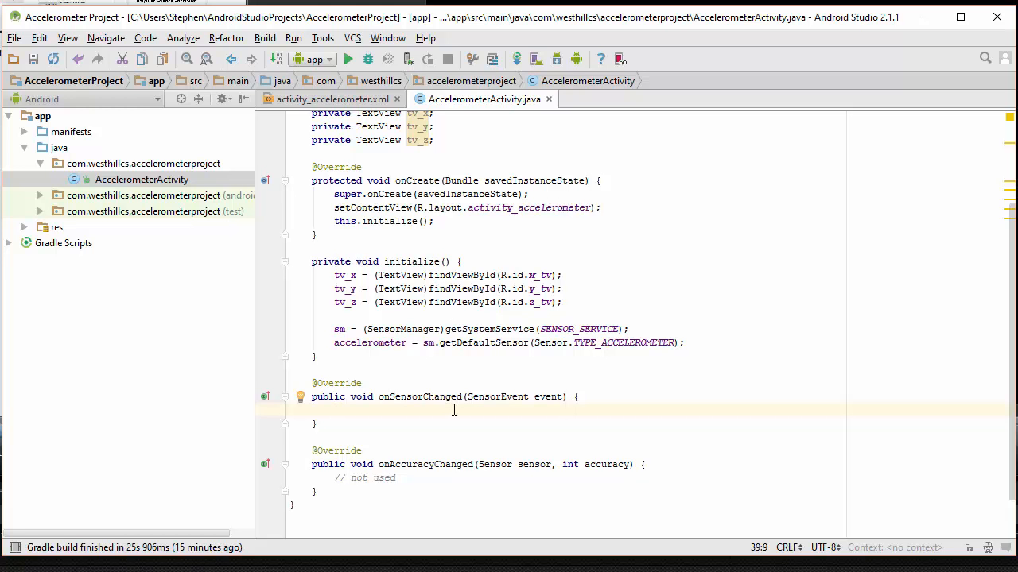
{"action": "mouse_move", "coordinate": [523, 424]}
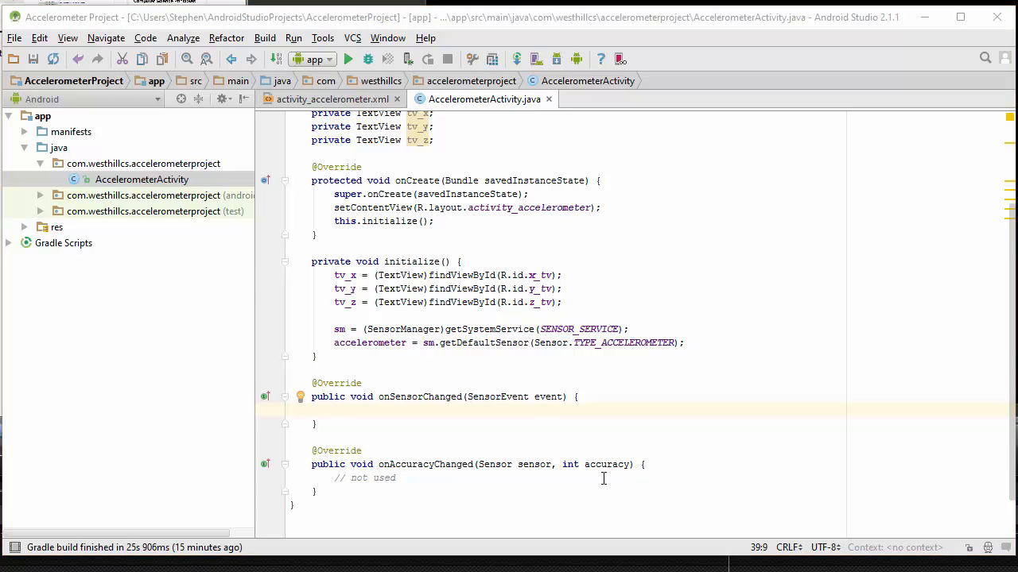
{"action": "mouse_move", "coordinate": [576, 463]}
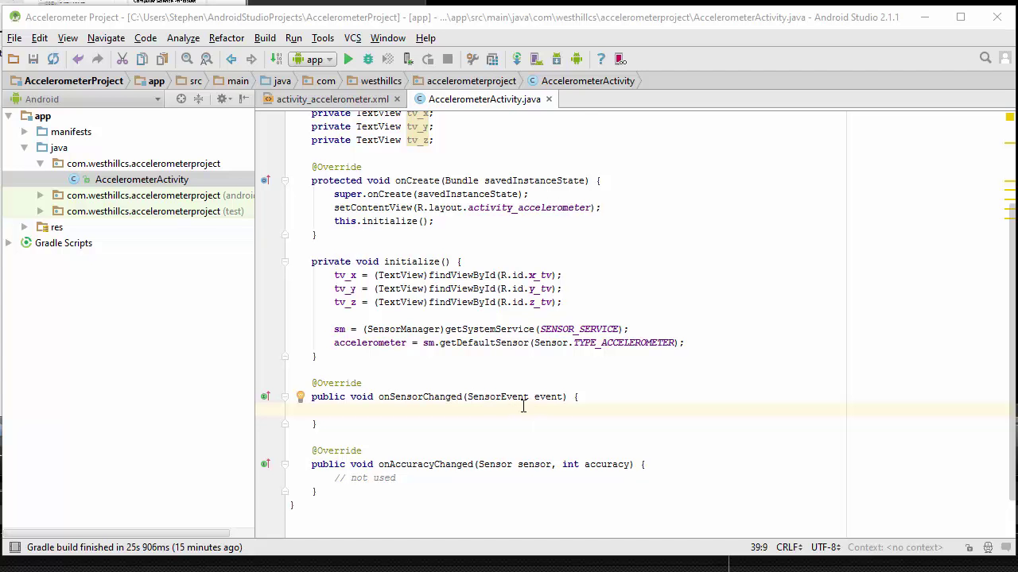
{"action": "mouse_move", "coordinate": [553, 405]}
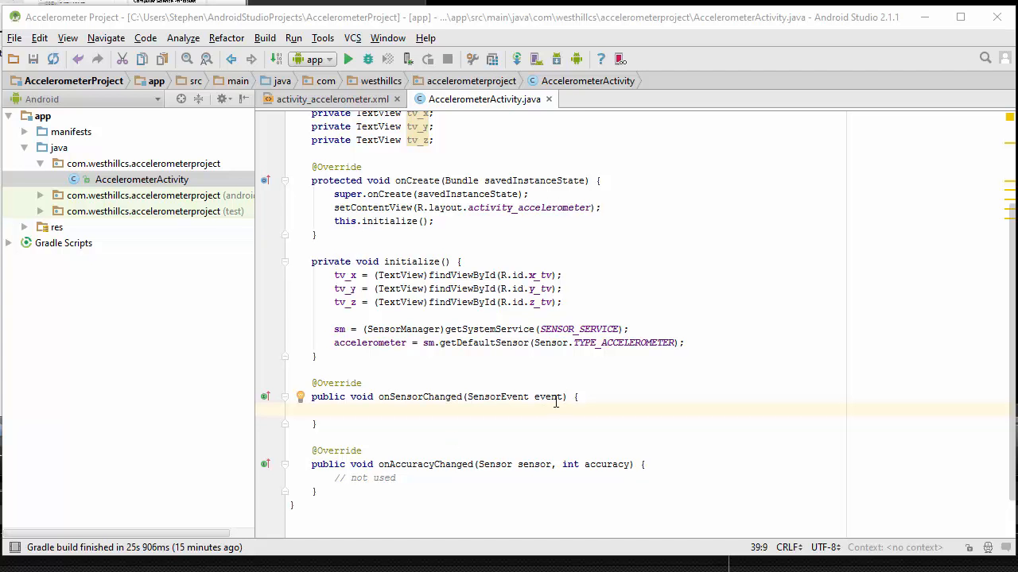
{"action": "mouse_move", "coordinate": [563, 408]}
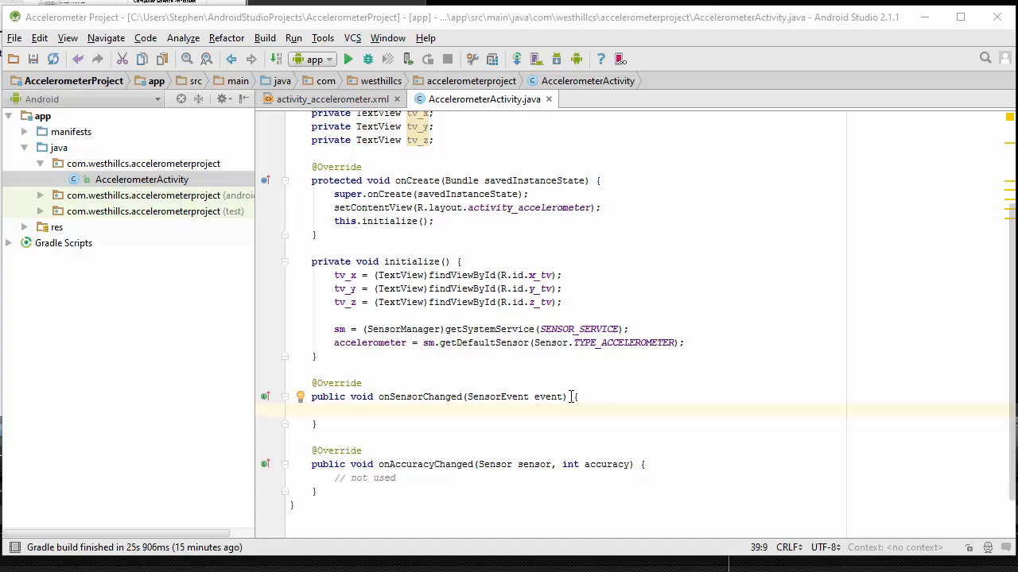
{"action": "mouse_move", "coordinate": [564, 396]}
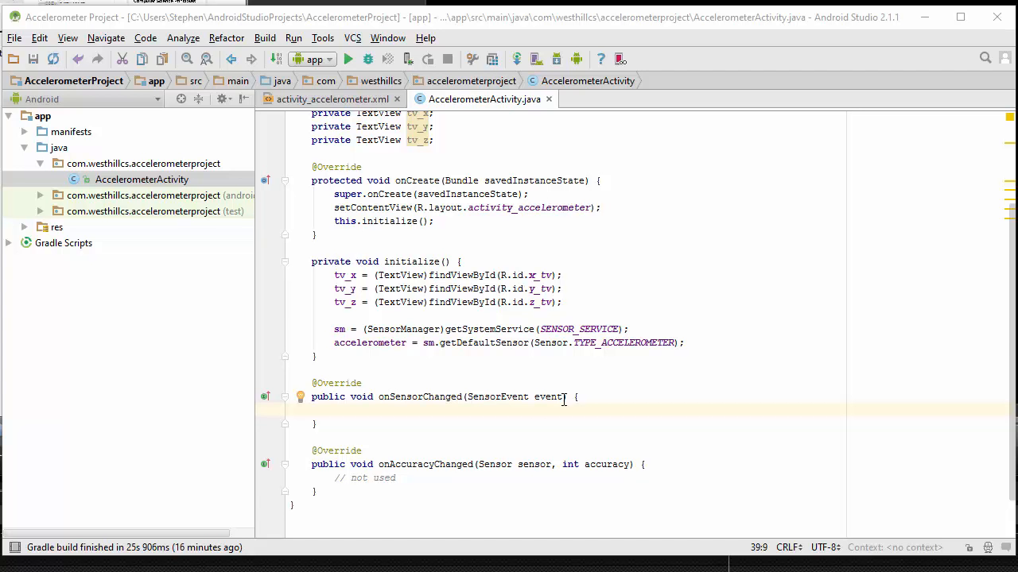
{"action": "mouse_move", "coordinate": [564, 415]}
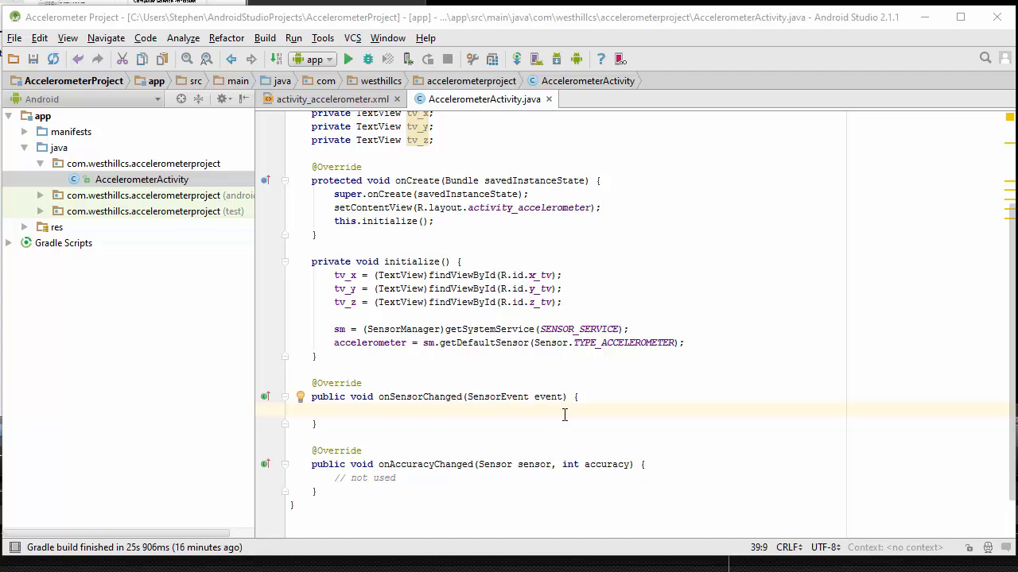
{"action": "mouse_move", "coordinate": [462, 416]}
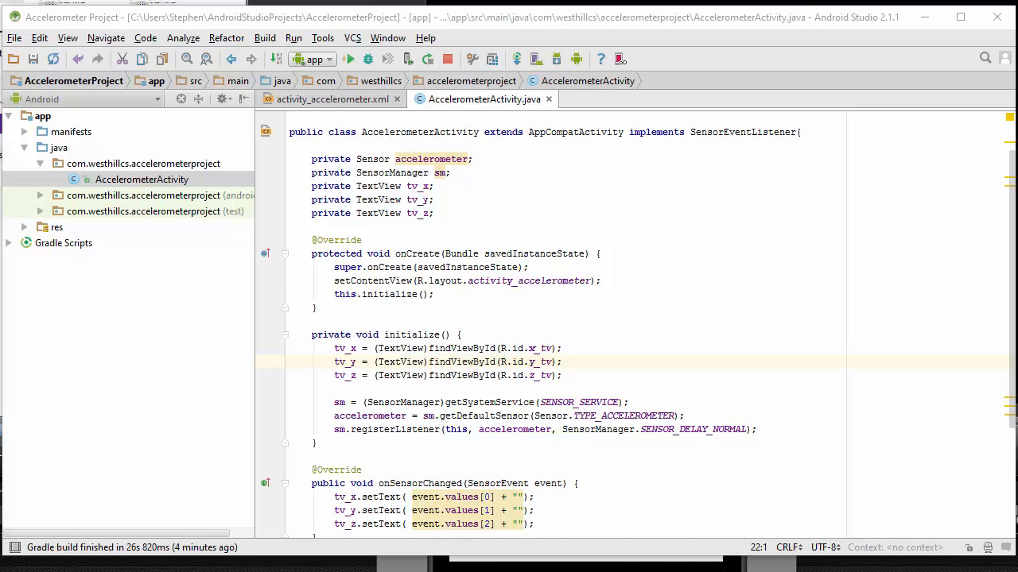
Step: Bring the emulator forward to see the readings 0.0, 9.77622 and 0.813417
{"action": "left_click", "coordinate": [349, 59]}
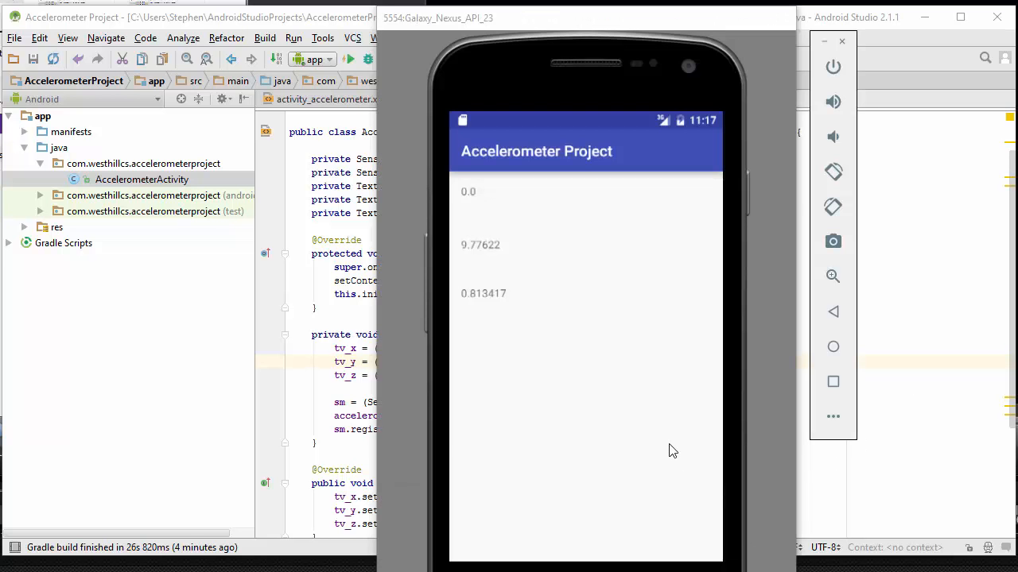
{"action": "mouse_move", "coordinate": [654, 370]}
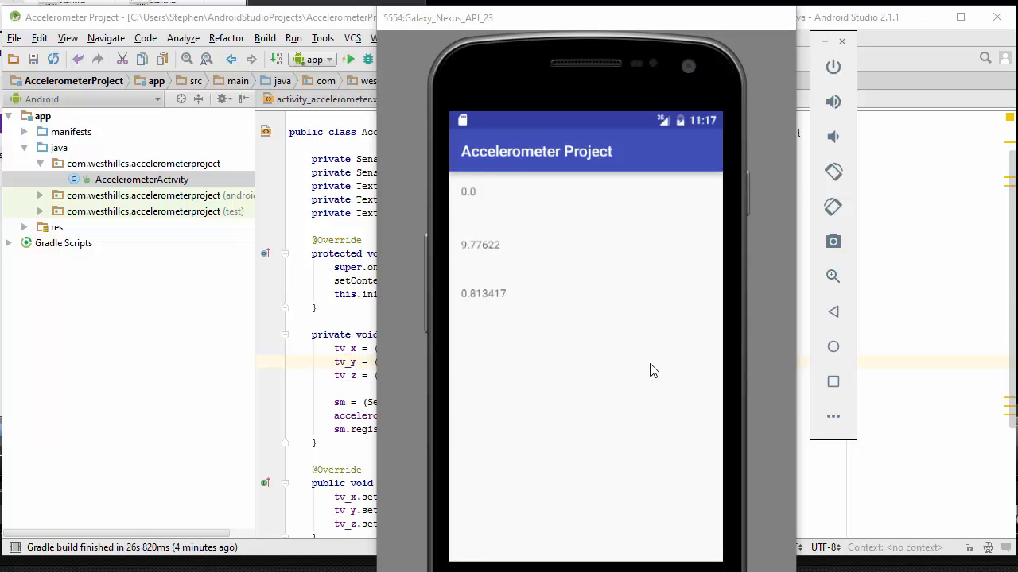
{"action": "mouse_move", "coordinate": [631, 229]}
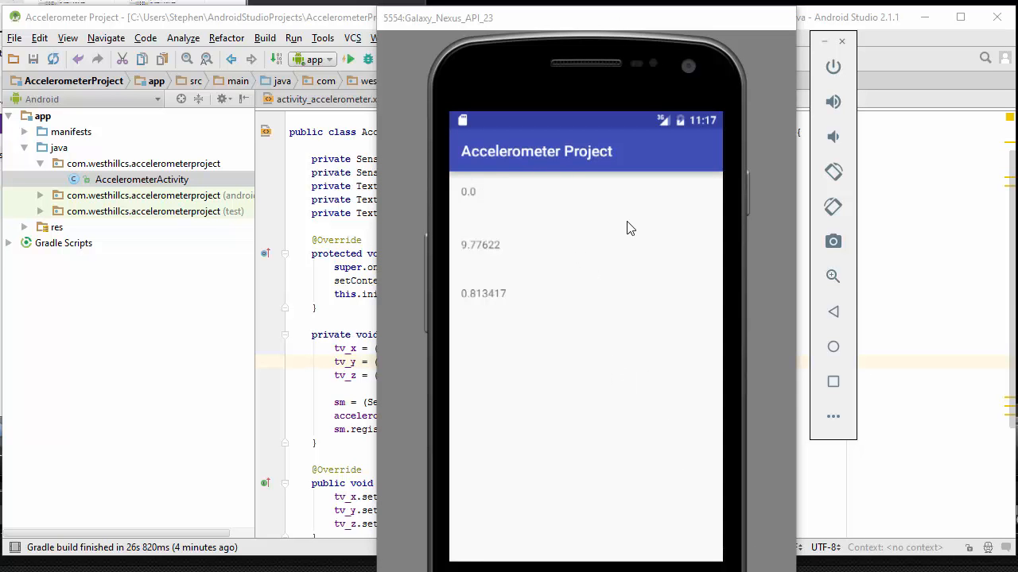
{"action": "mouse_move", "coordinate": [638, 221]}
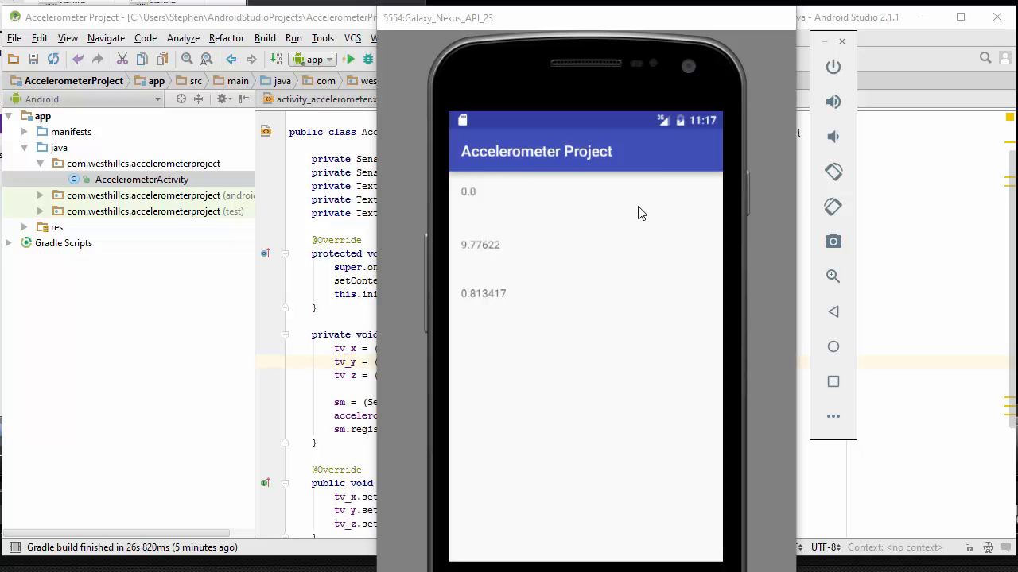
{"action": "mouse_move", "coordinate": [502, 208]}
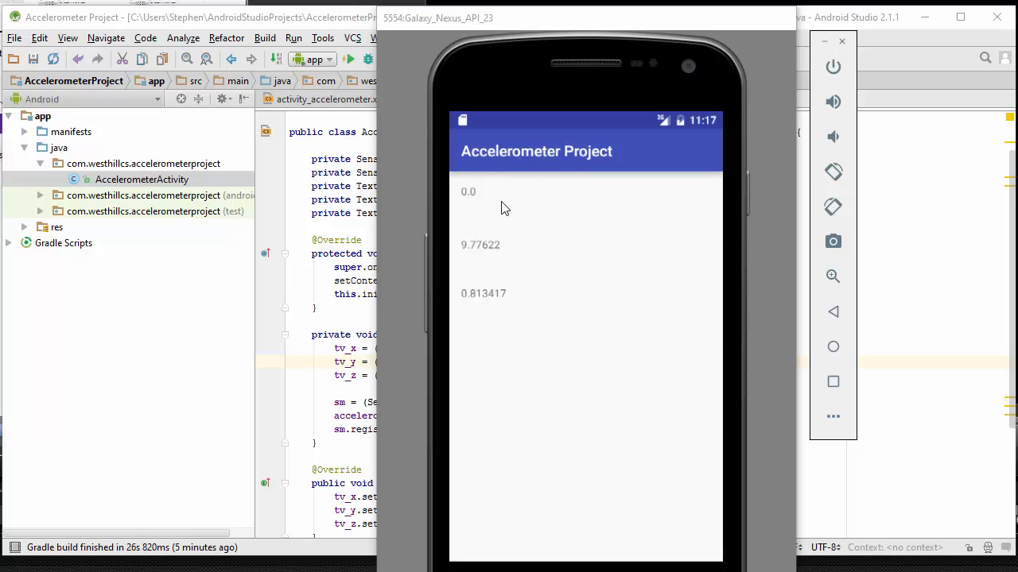
{"action": "mouse_move", "coordinate": [519, 299]}
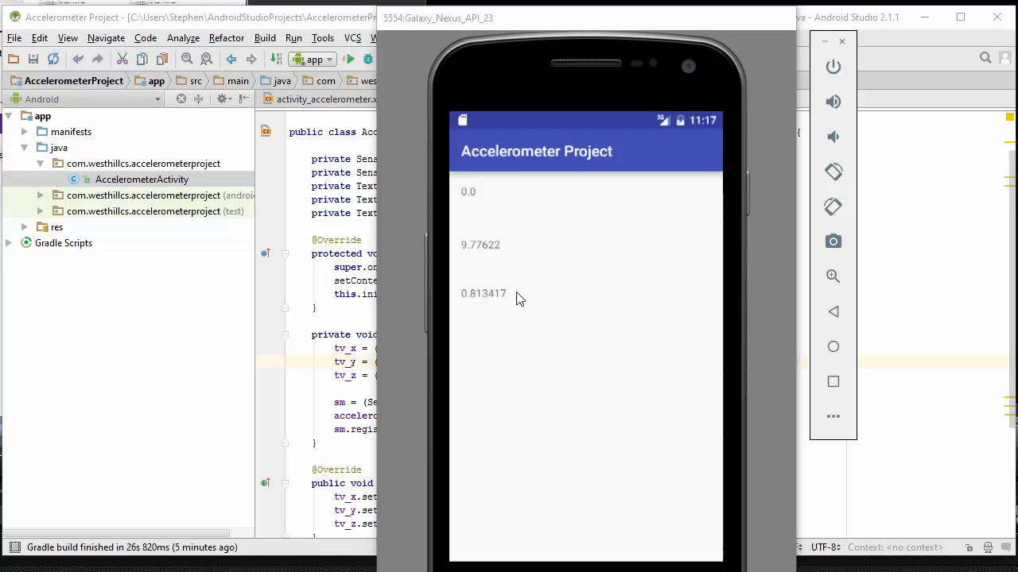
{"action": "mouse_move", "coordinate": [496, 253]}
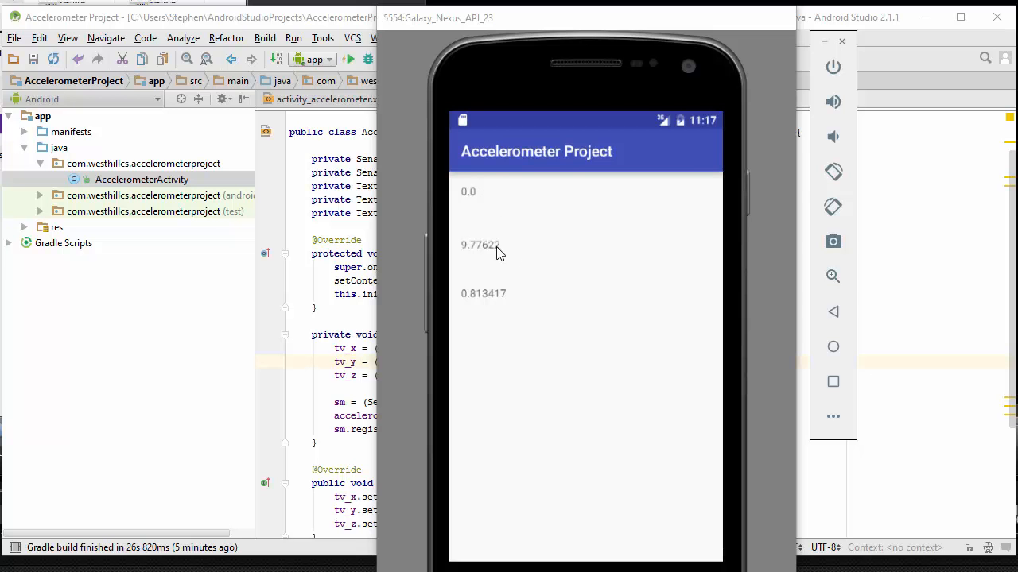
{"action": "mouse_move", "coordinate": [561, 231]}
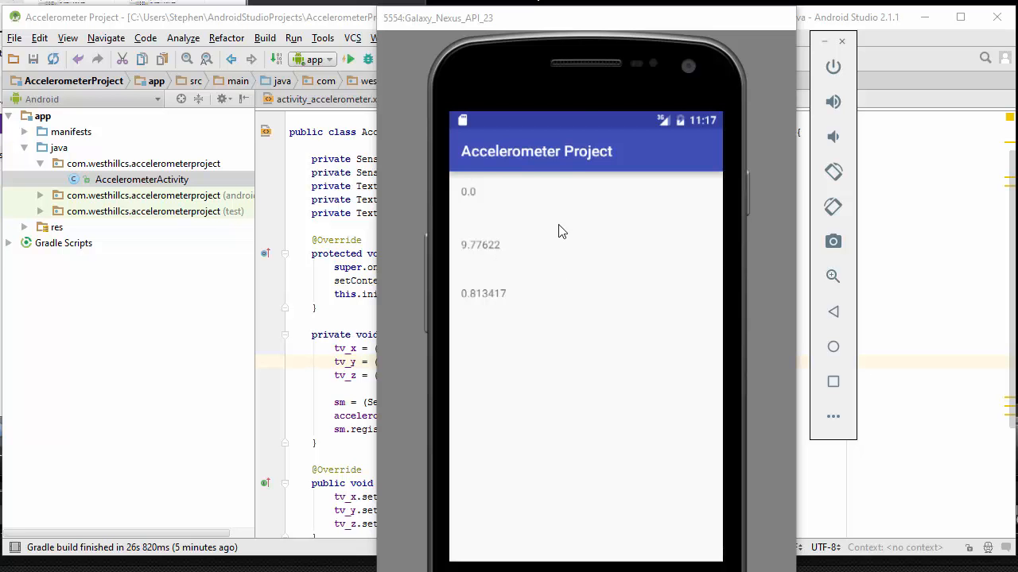
{"action": "mouse_move", "coordinate": [493, 259]}
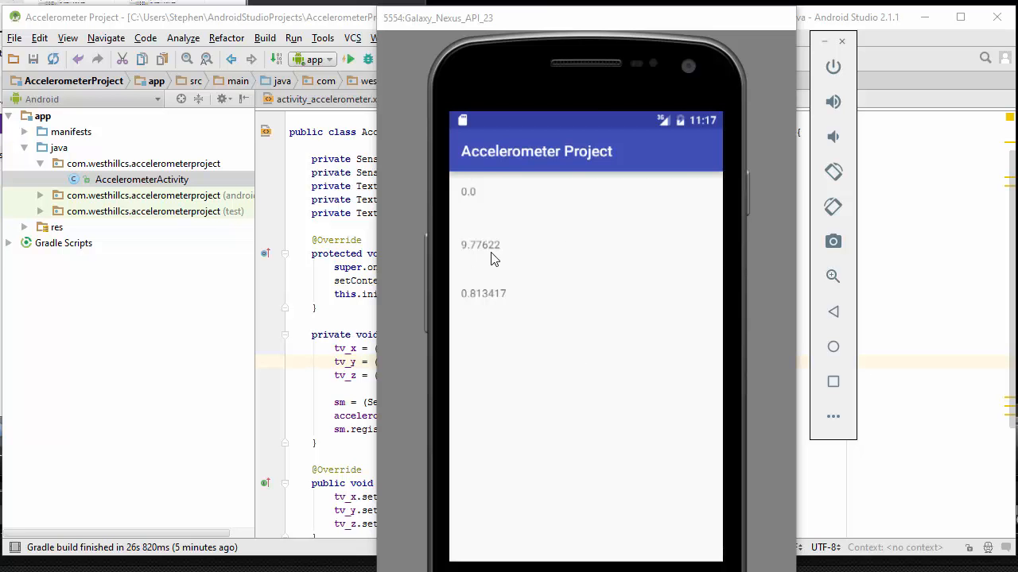
{"action": "mouse_move", "coordinate": [508, 263]}
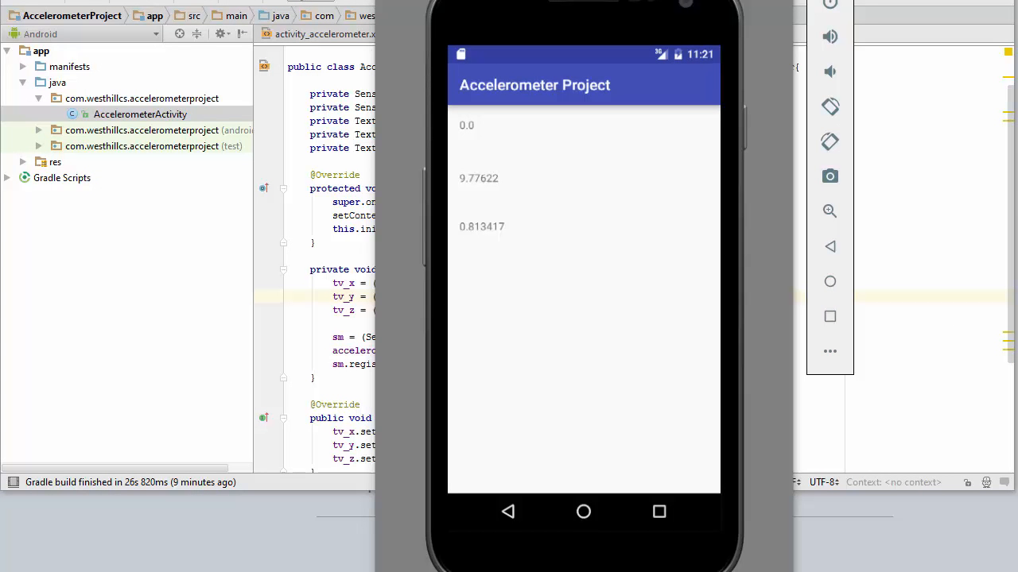
{"action": "mouse_move", "coordinate": [602, 57]}
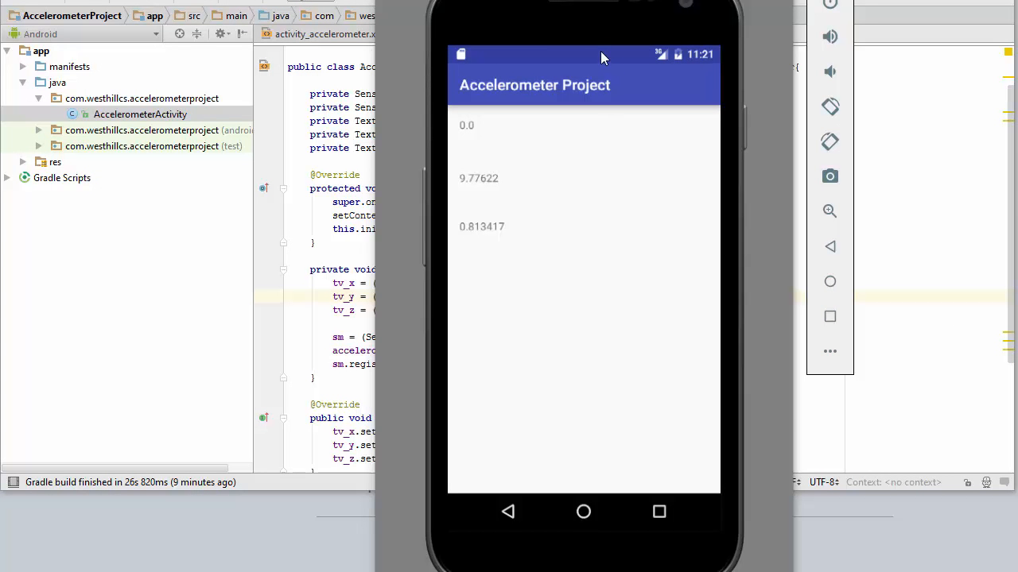
Step: Rotate the emulator to landscape so readings become -9.77622, 0.0 and -0.813417
{"action": "left_click", "coordinate": [829, 107]}
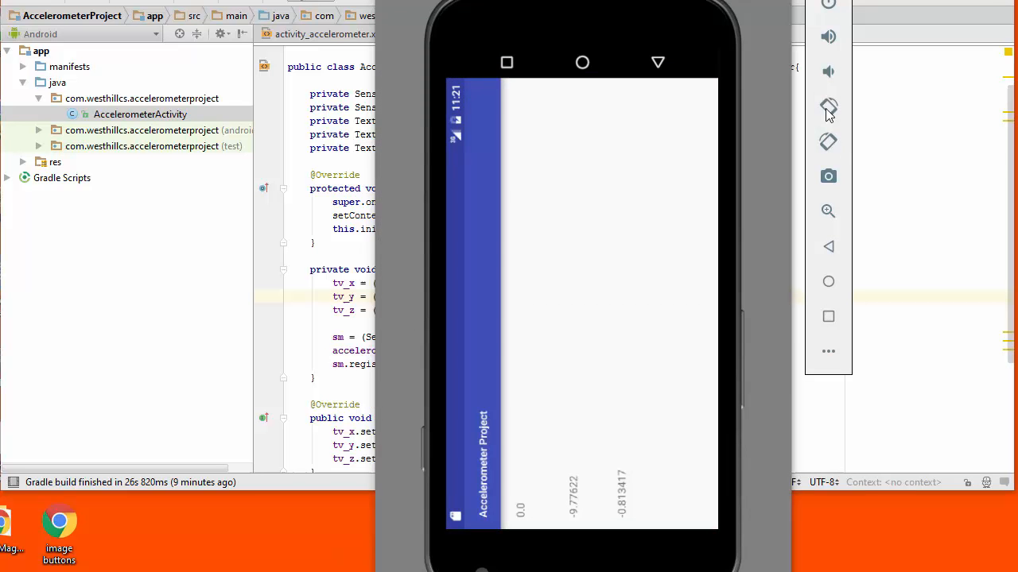
{"action": "left_click", "coordinate": [827, 108]}
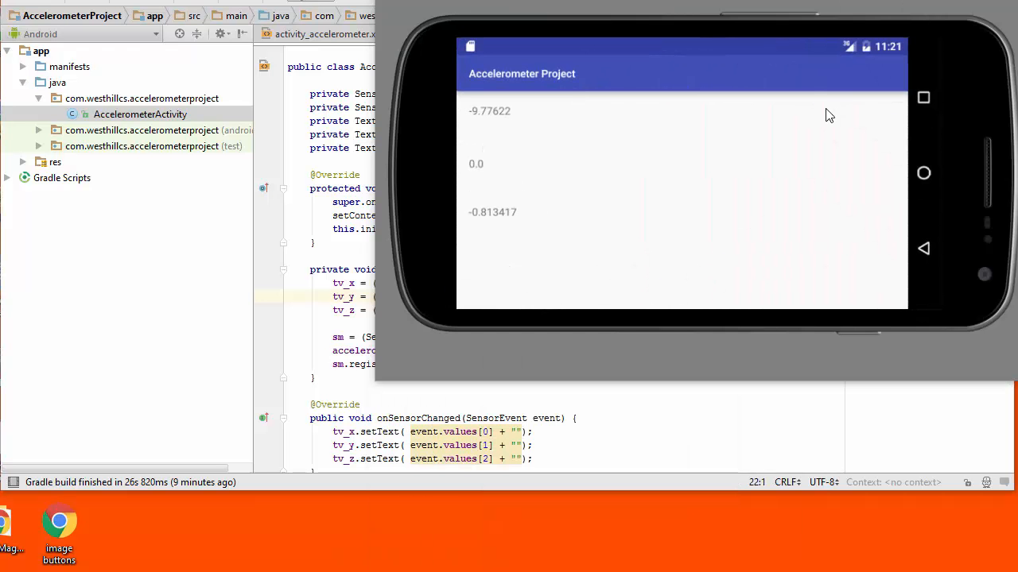